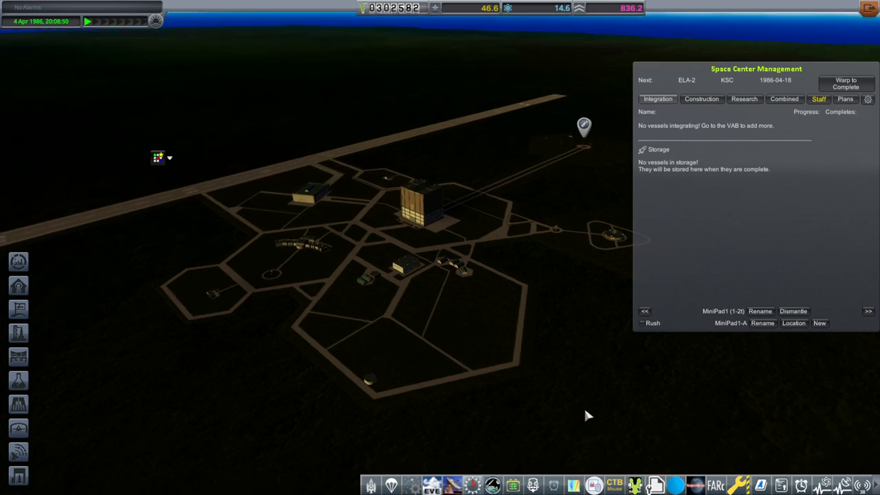
mouse_move(407, 198)
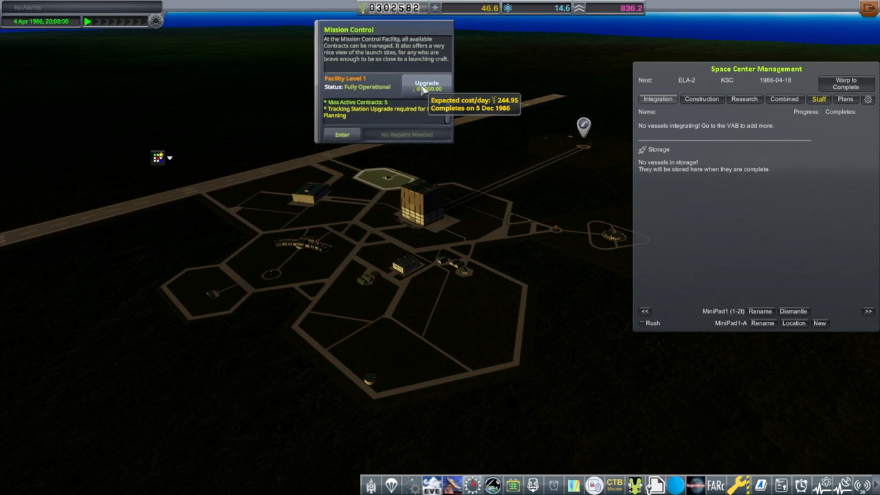
Queue the Mission Control upgrade, then review the Research and Construction queues showing it beside ELA-2
click(427, 85)
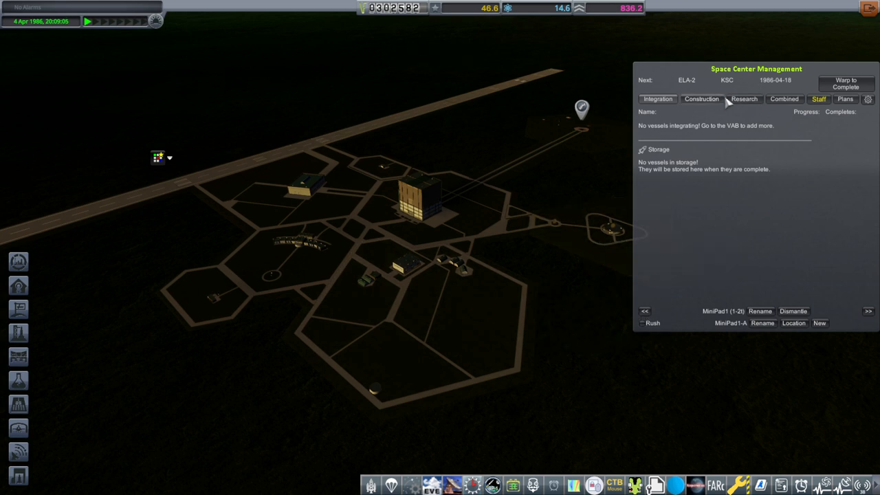
click(744, 99)
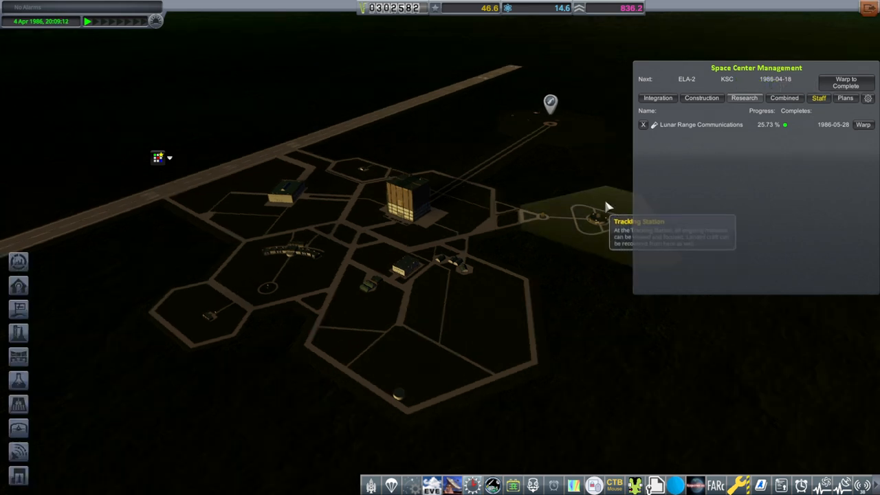
click(701, 97)
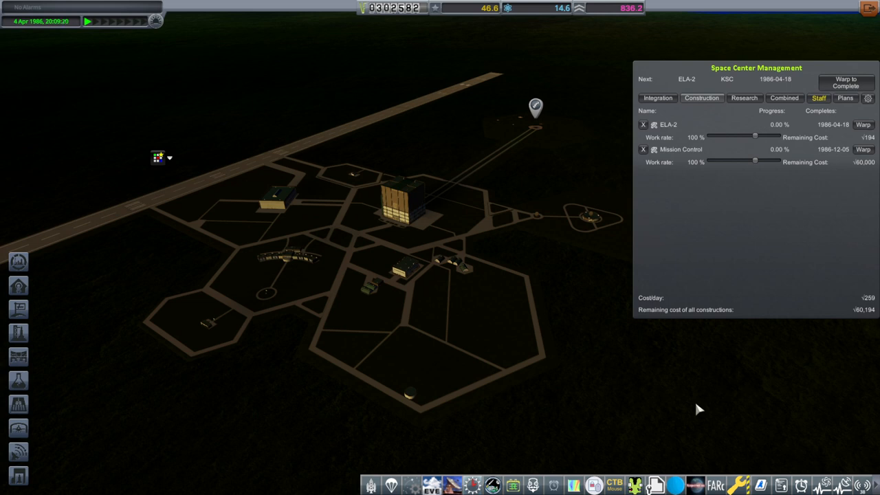
mouse_move(701, 97)
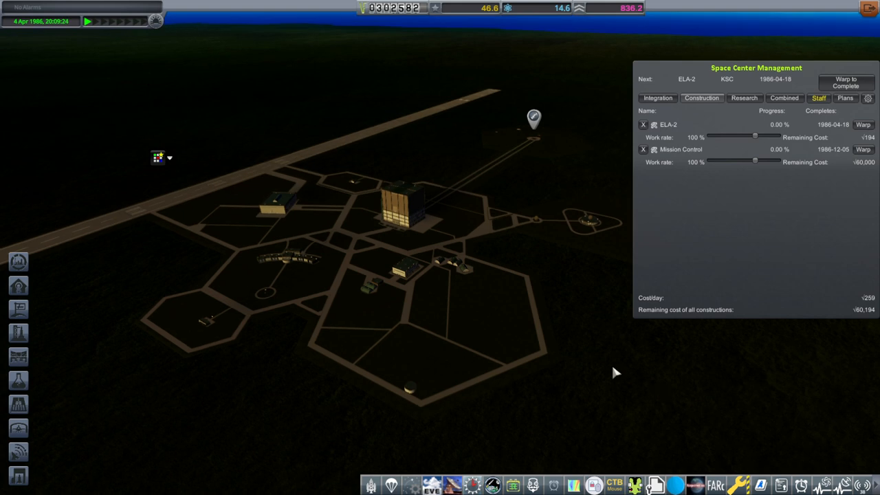
mouse_move(412, 212)
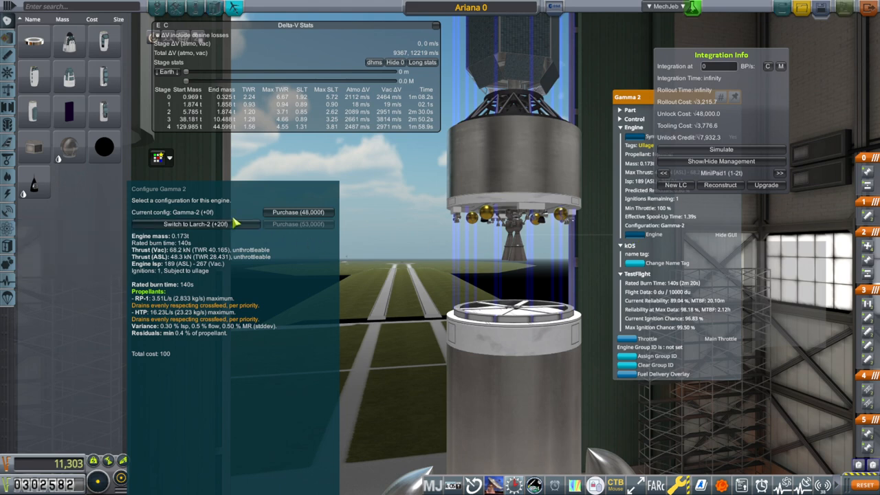
mouse_move(231, 224)
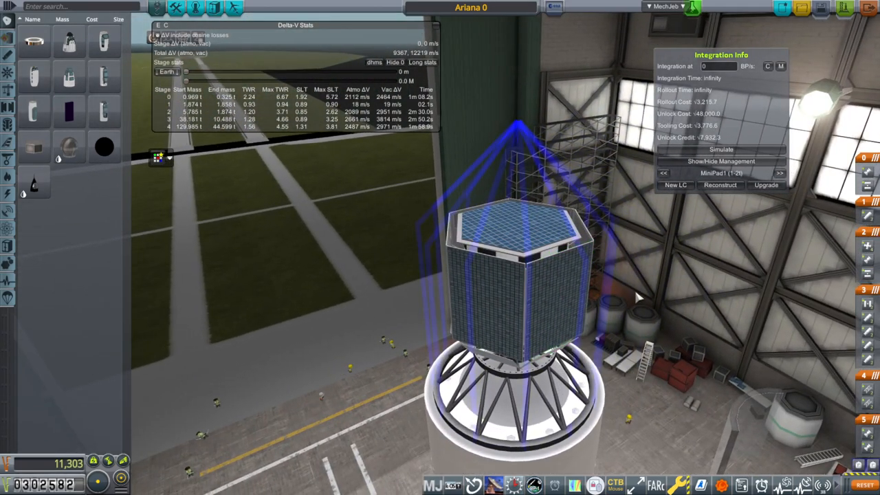
mouse_move(561, 255)
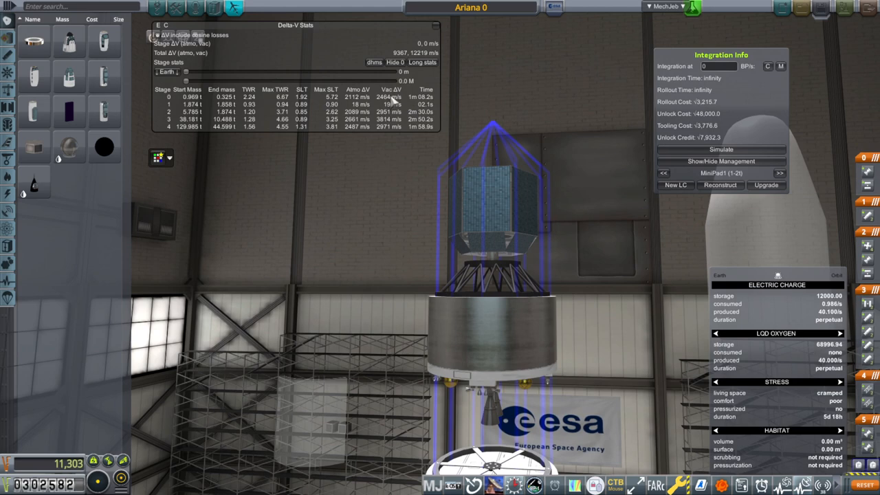
mouse_move(646, 259)
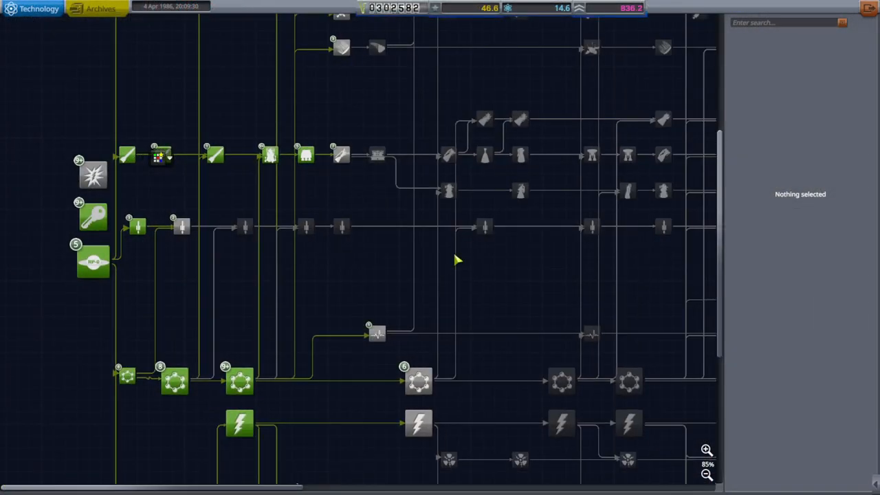
Review Basic Avionics and Probes and the 26%-complete Lunar Range Communications node in the tech tree
scroll(down, 3)
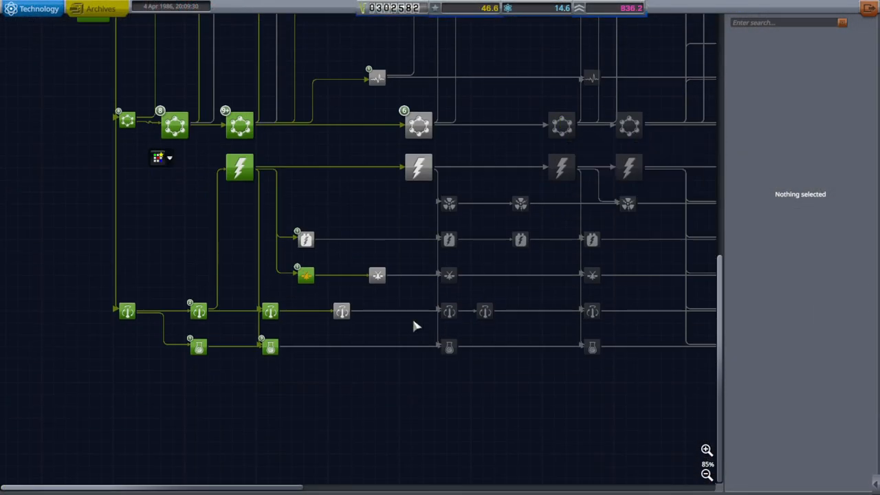
click(341, 311)
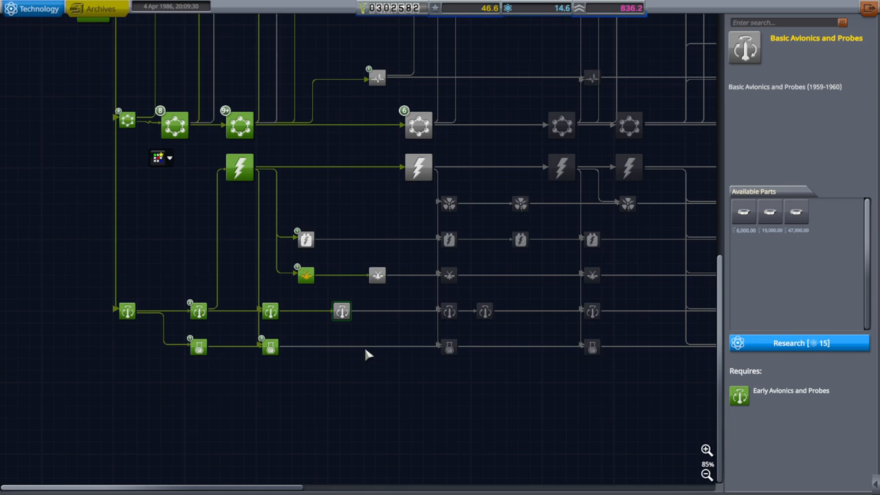
mouse_move(794, 212)
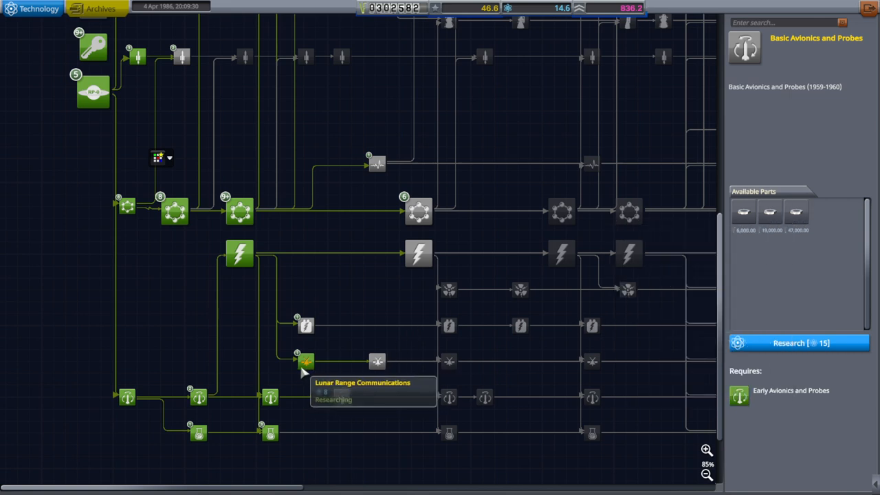
click(305, 361)
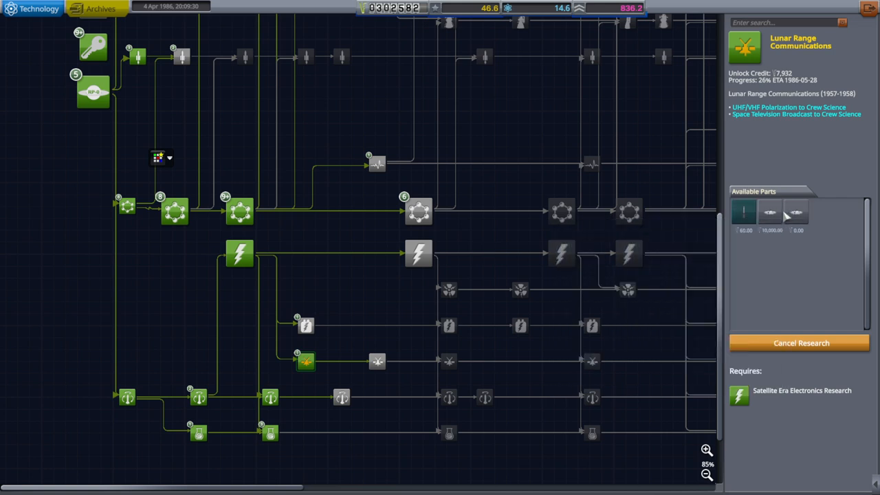
mouse_move(794, 212)
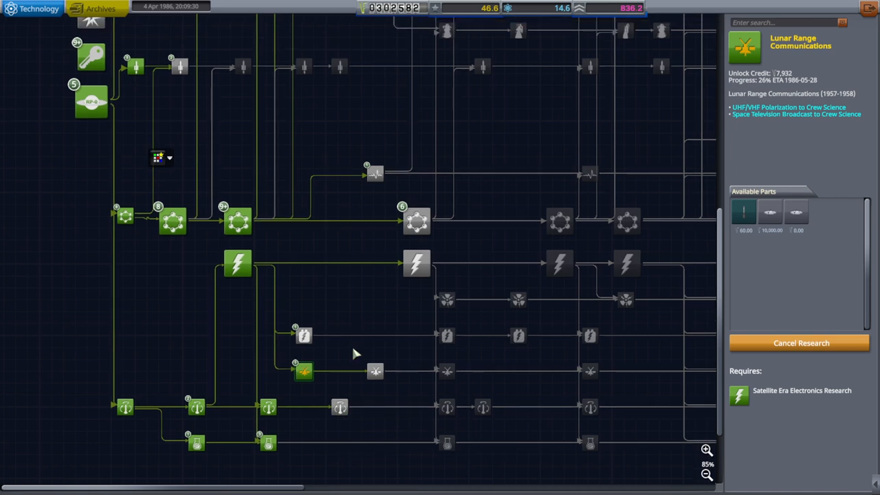
mouse_move(352, 325)
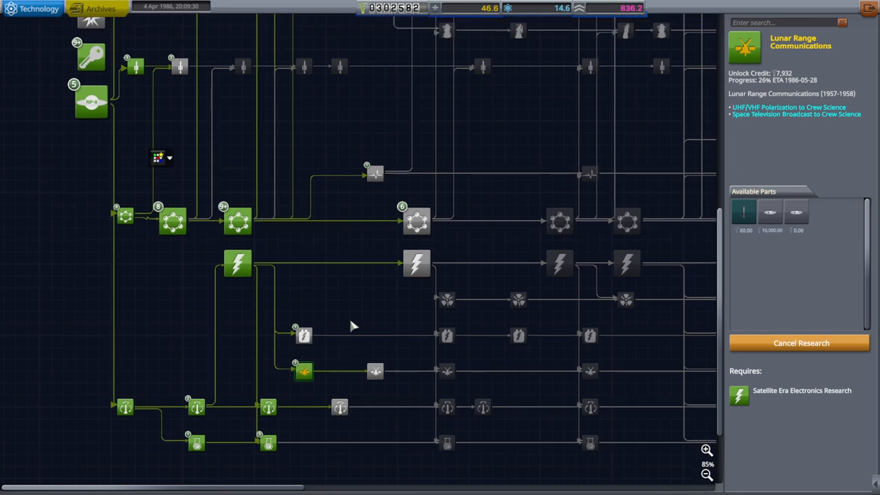
scroll(down, 3)
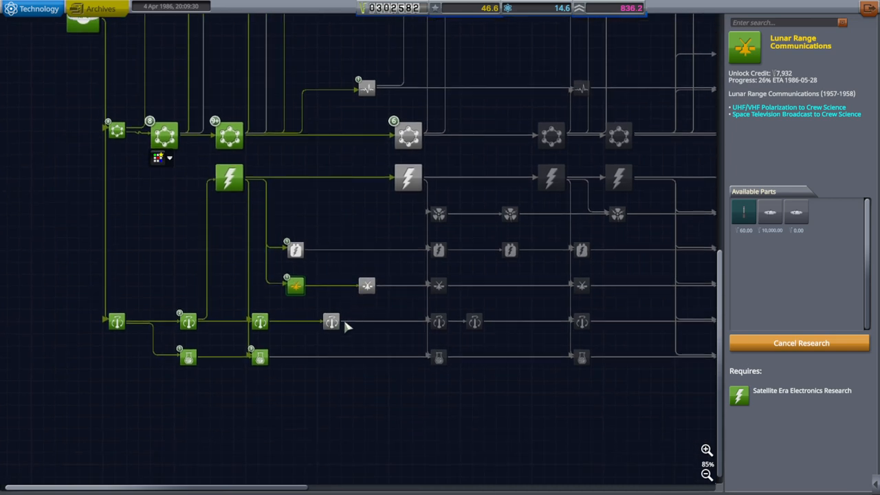
click(330, 322)
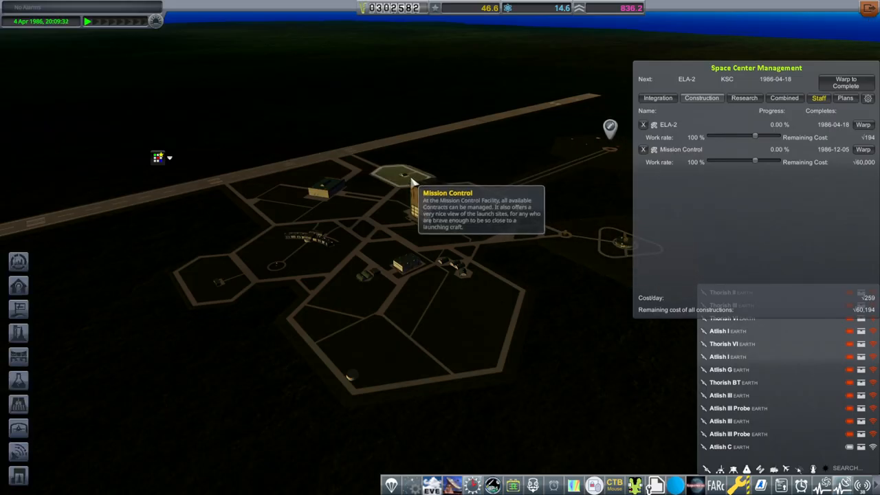
click(404, 178)
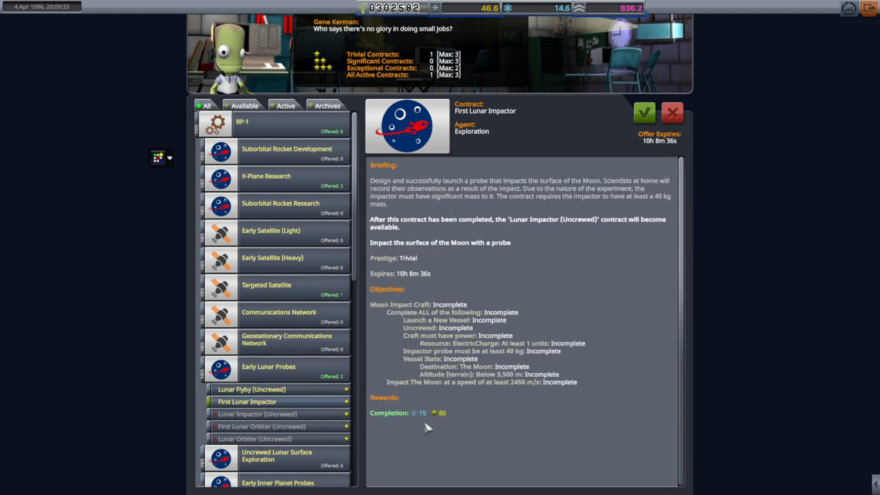
mouse_move(424, 423)
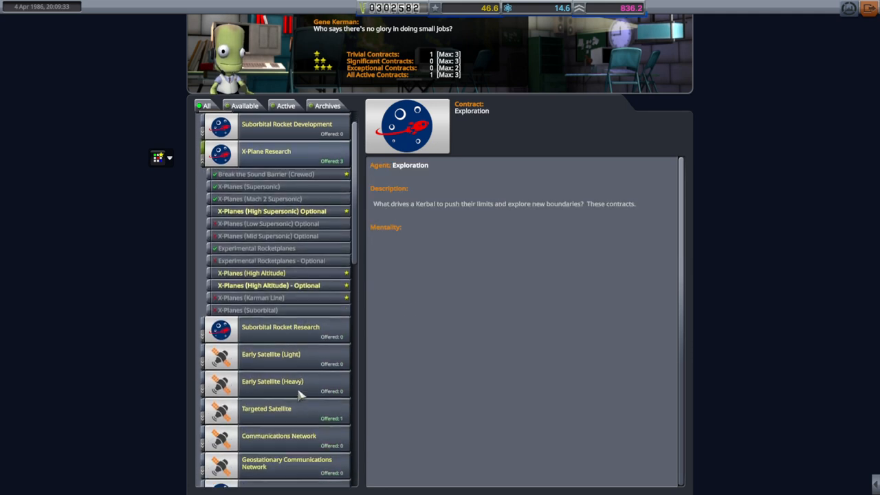
scroll(down, 3)
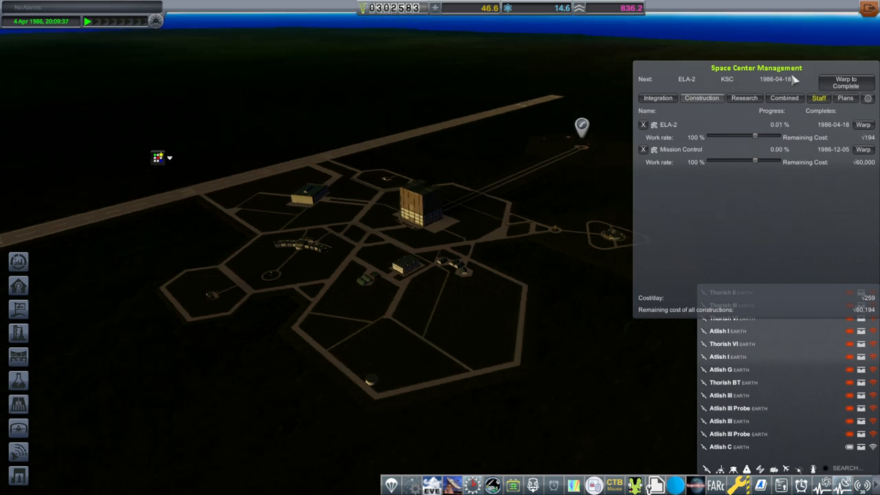
Enter the VAB with Ariane 0 and bring up its KCT engineer staffing details
click(845, 82)
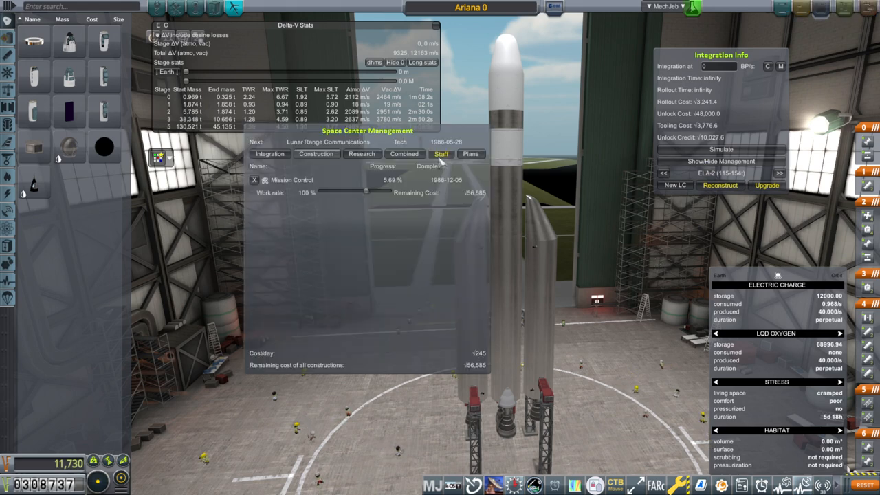
click(441, 154)
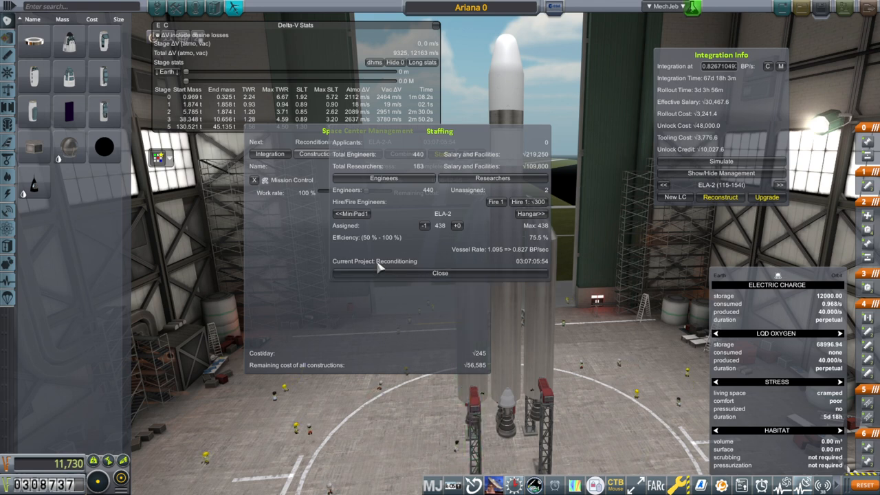
mouse_move(413, 195)
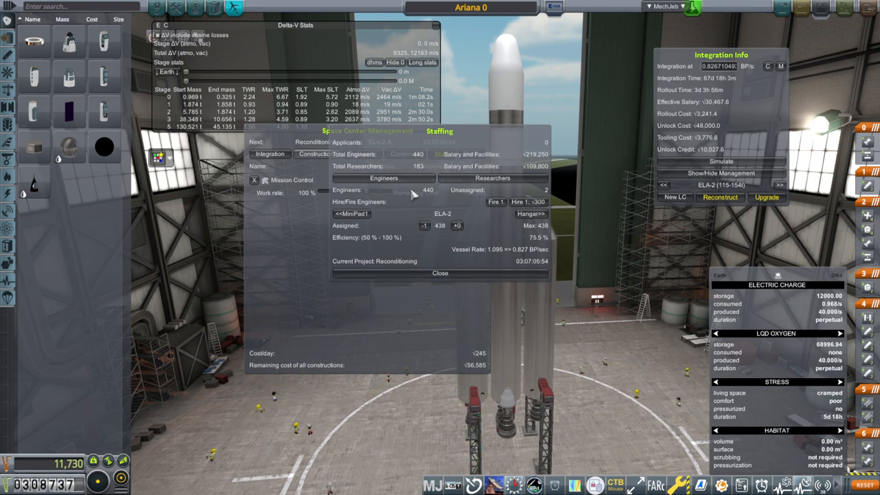
mouse_move(390, 281)
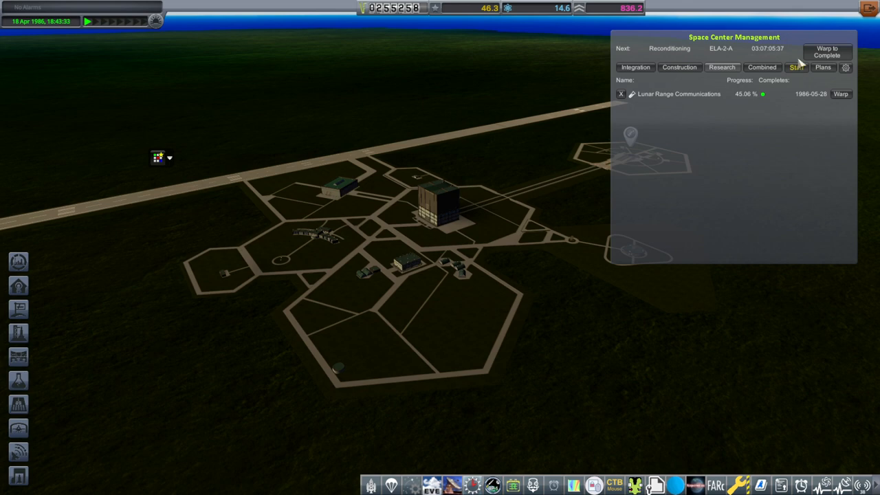
Warp to the next completion, then queue a Tracking Station upgrade behind Mission Control's build
click(798, 66)
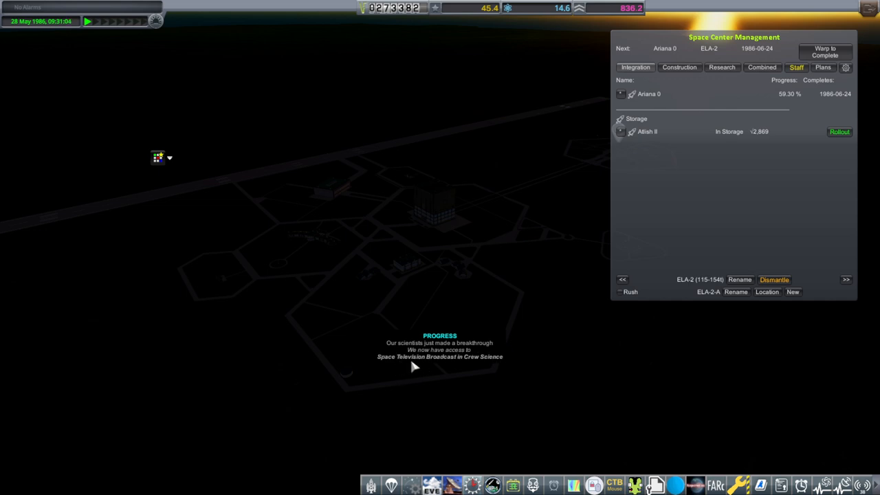
mouse_move(476, 368)
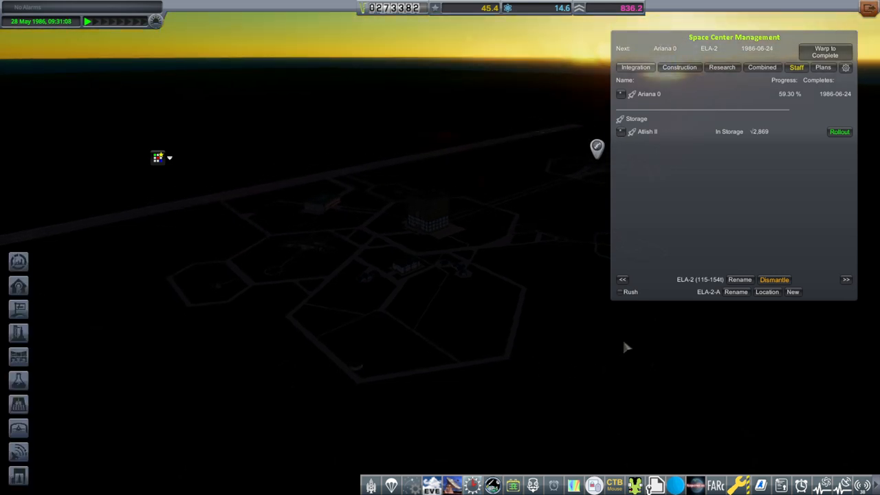
click(722, 66)
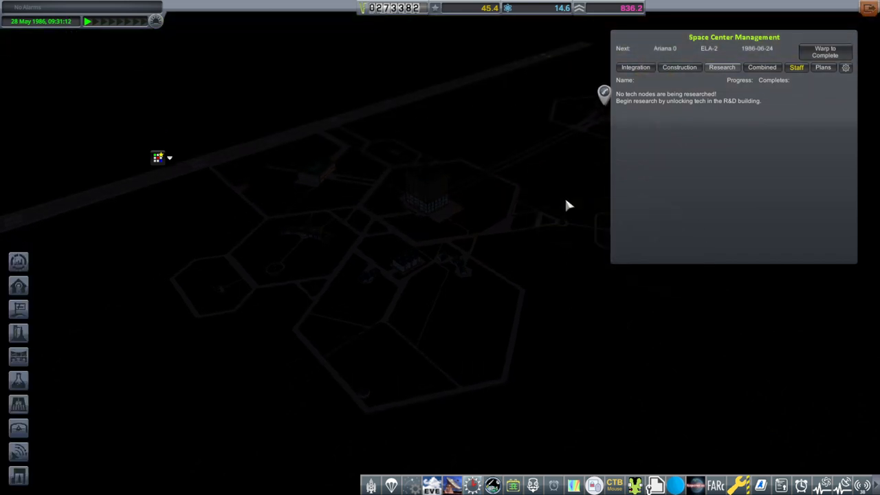
click(679, 66)
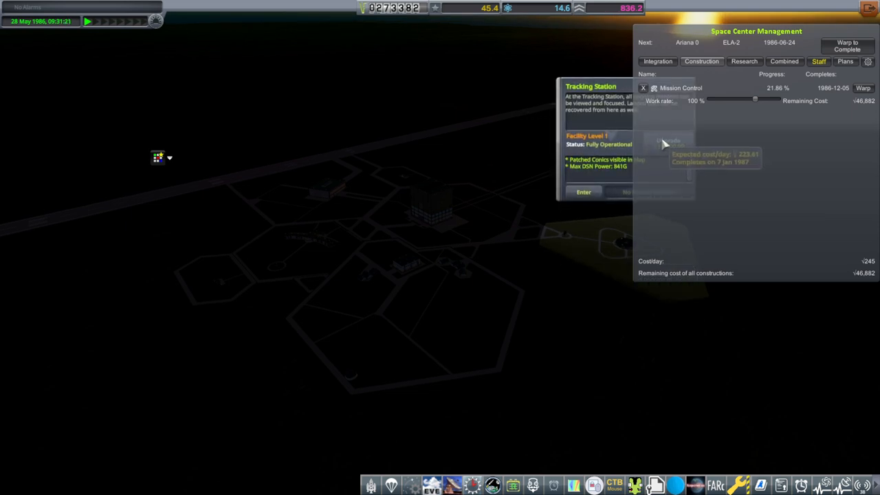
click(666, 140)
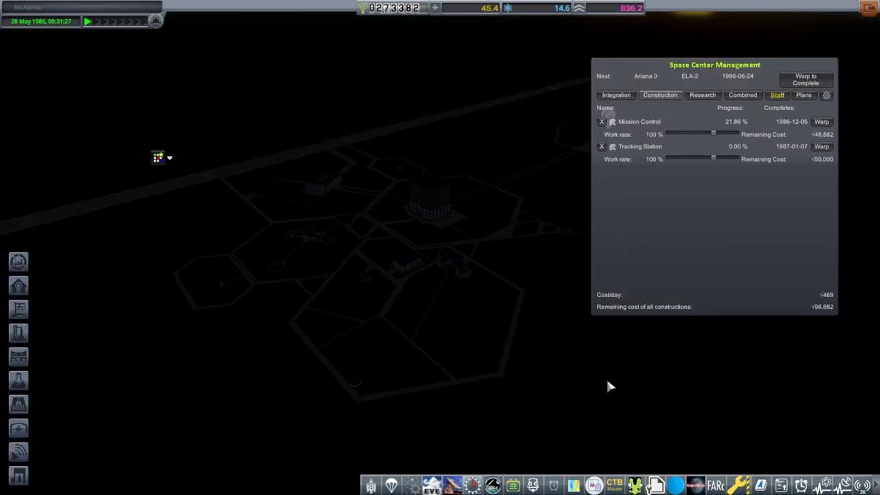
mouse_move(393, 8)
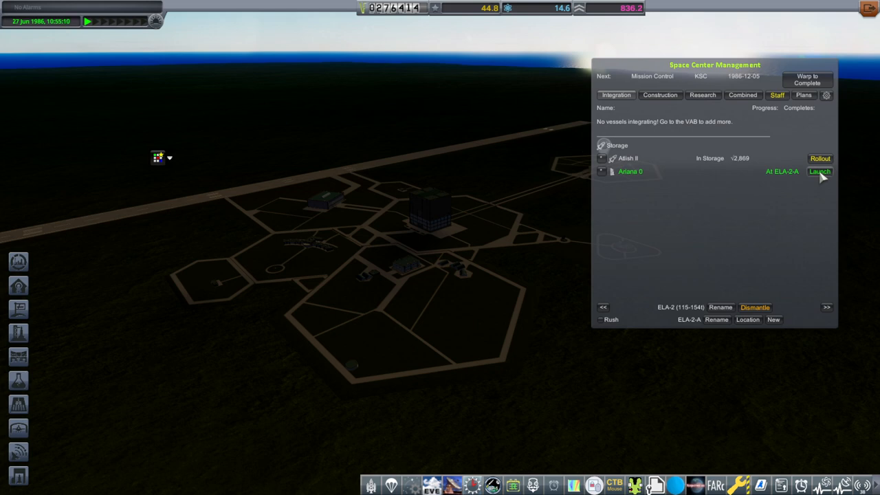
Roll out and launch Ariane 0 onto its ascent
click(820, 170)
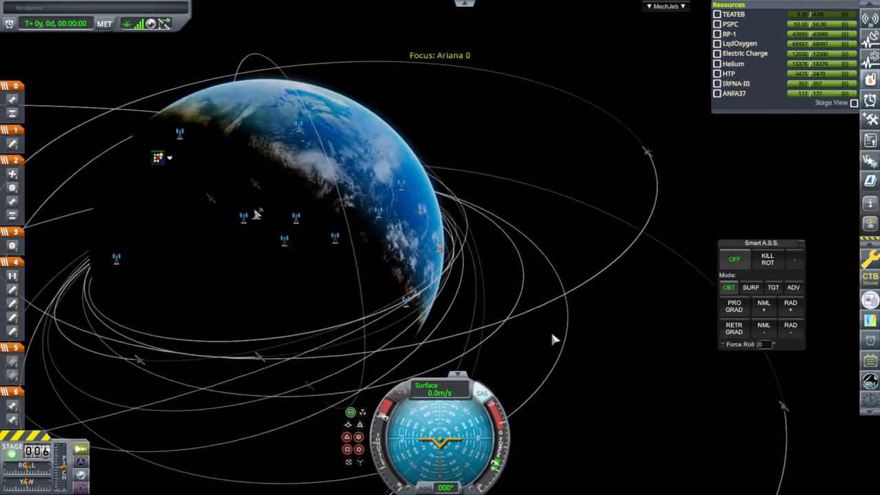
scroll(down, 3)
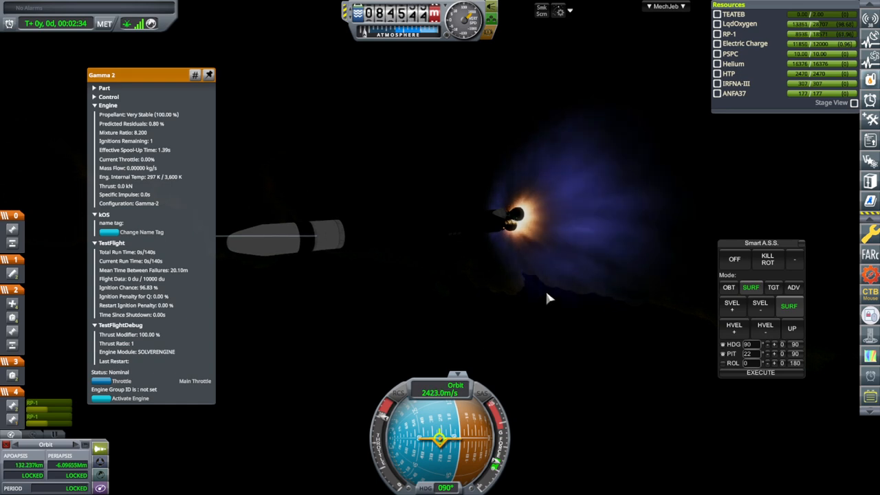
Bring up the autopilot module list and switch to the map view centred on Ariana 0
click(209, 74)
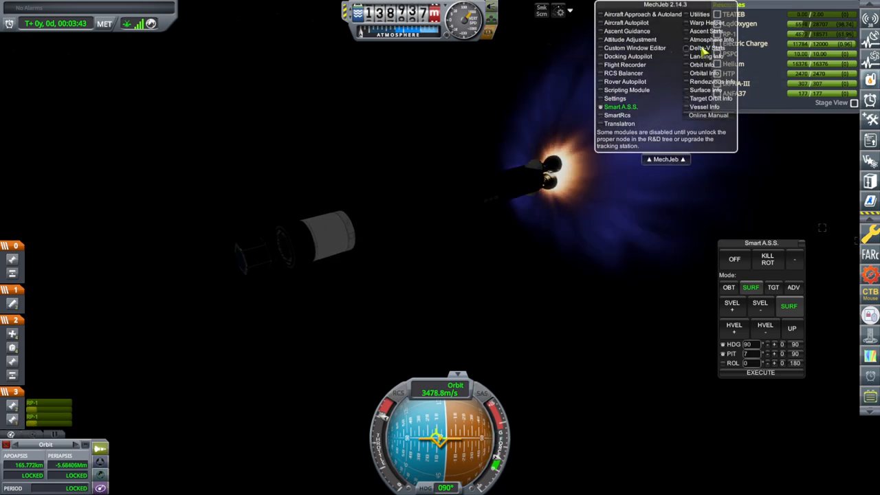
click(702, 46)
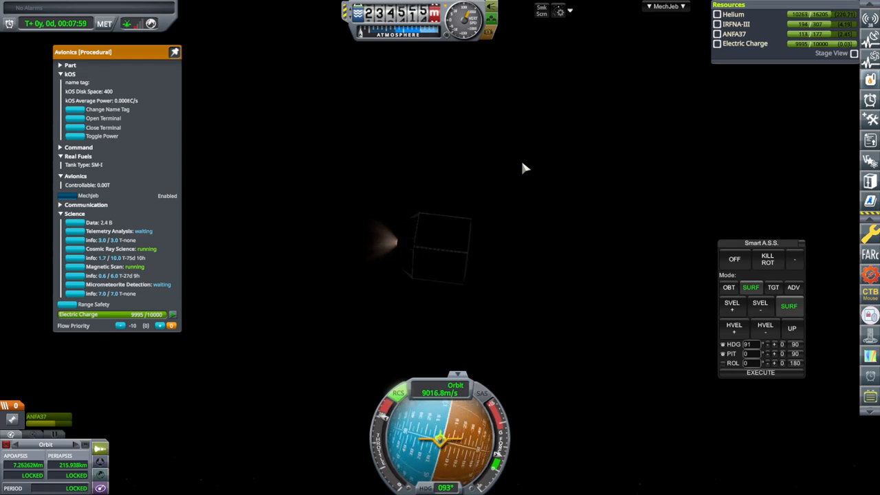
mouse_move(440, 165)
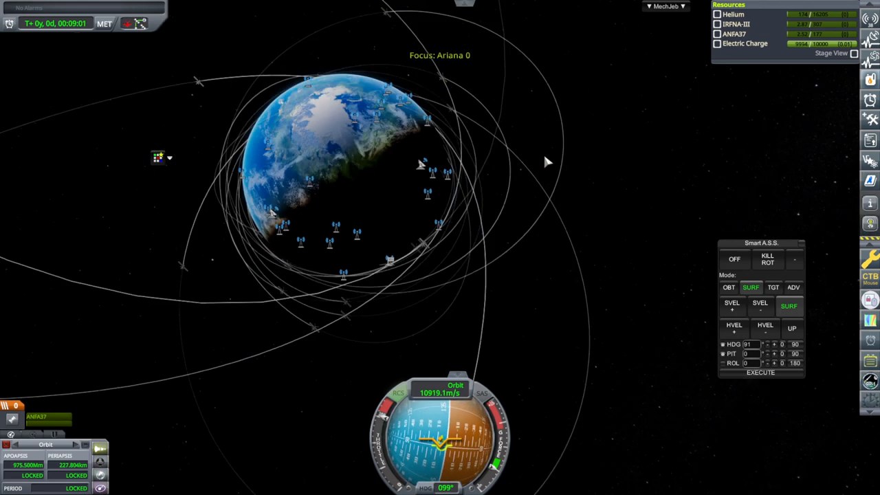
Fast-forward the flight and stop the warp at about T+21 days
click(43, 22)
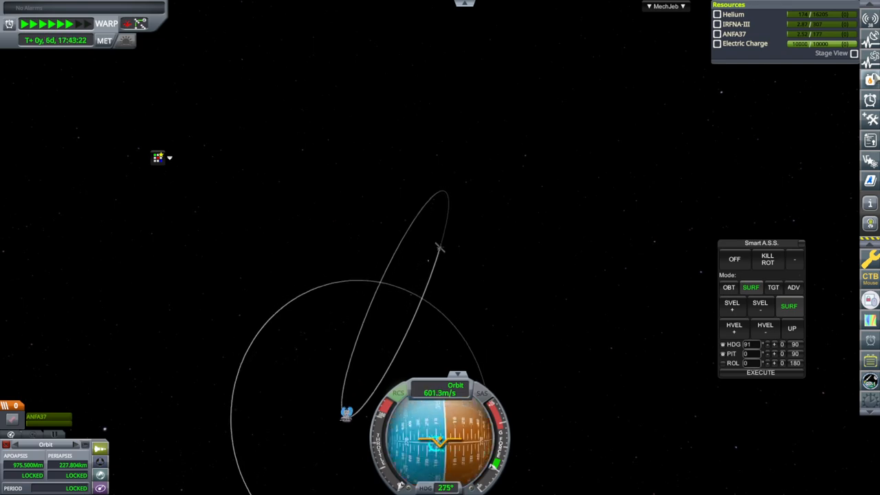
click(76, 23)
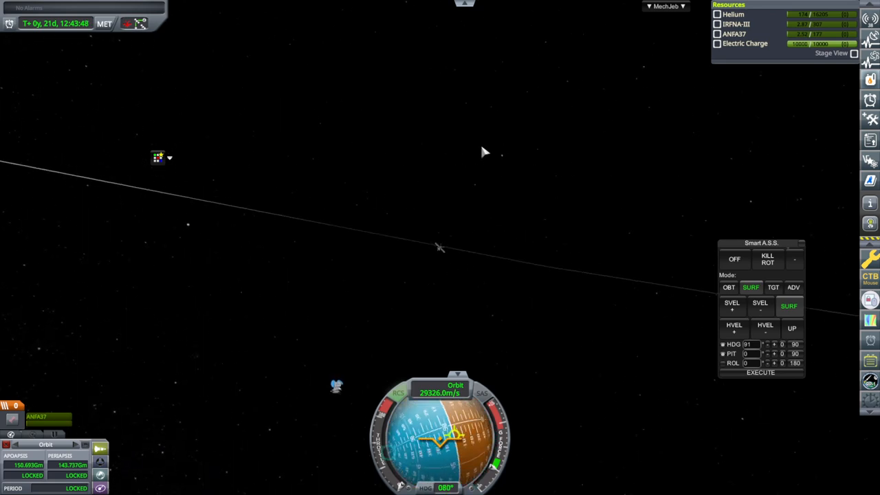
Leave the flight for R&D and inspect Early Flight Control among the tech tree nodes
key(Escape)
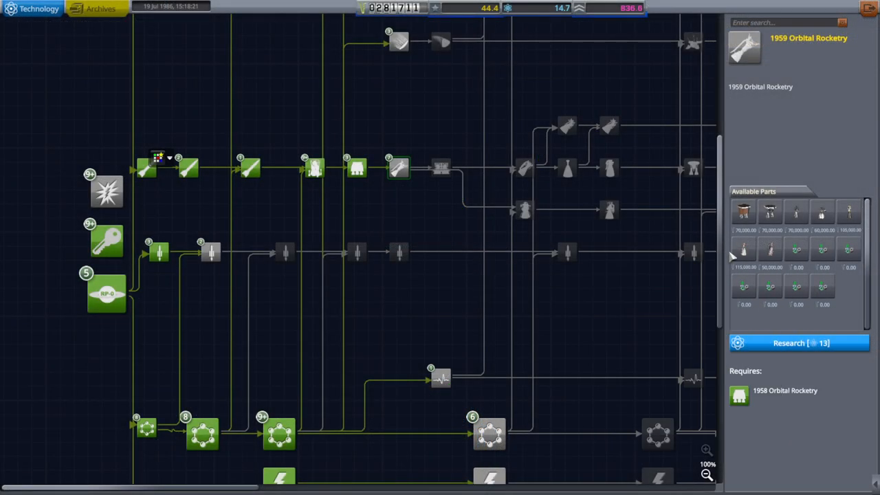
mouse_move(745, 250)
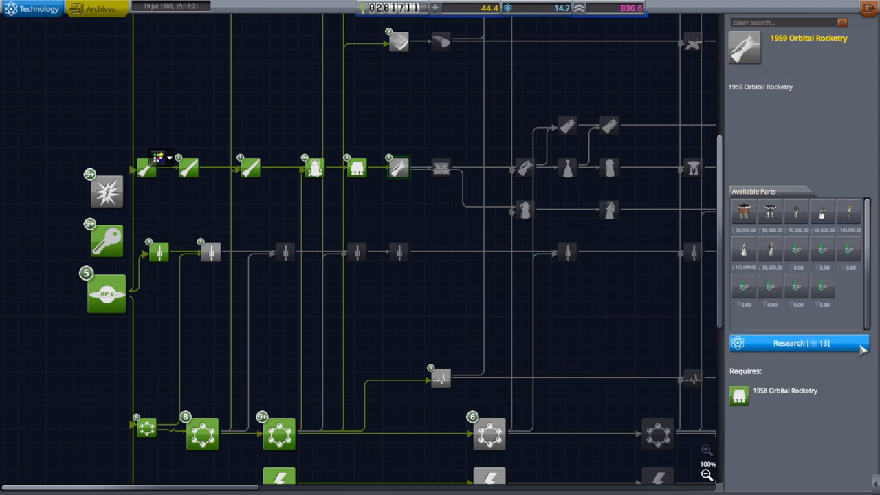
mouse_move(770, 249)
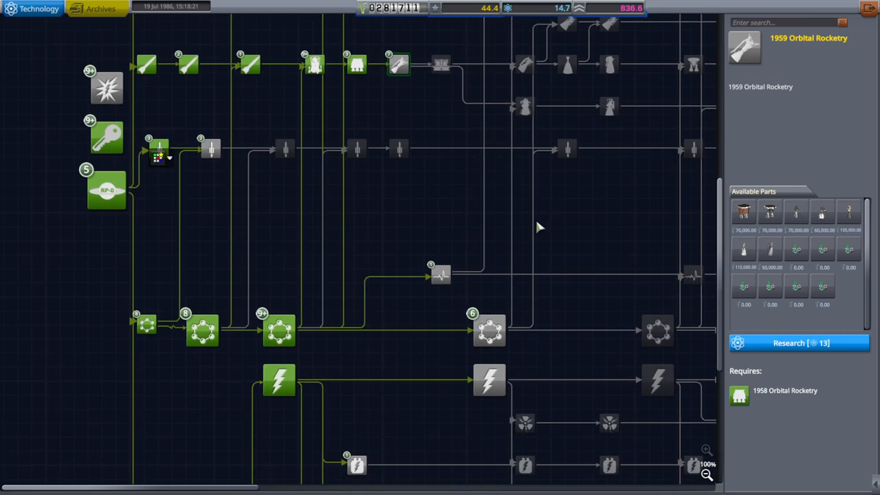
mouse_move(524, 260)
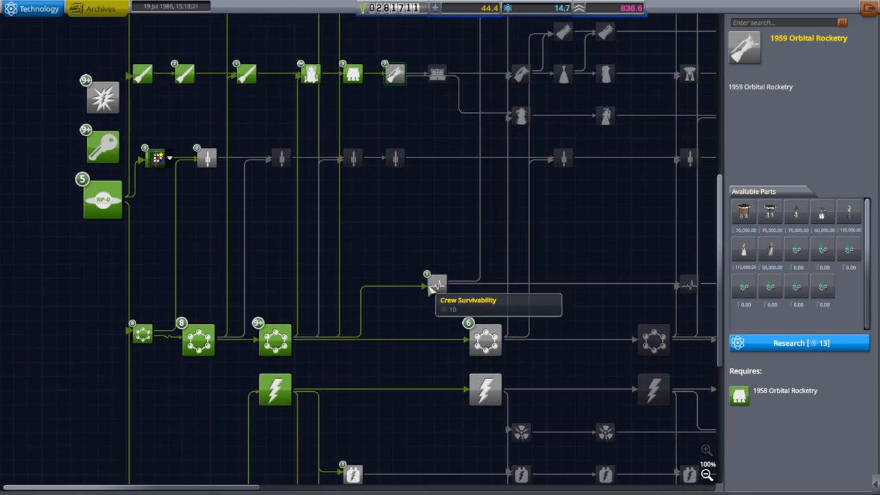
scroll(down, 3)
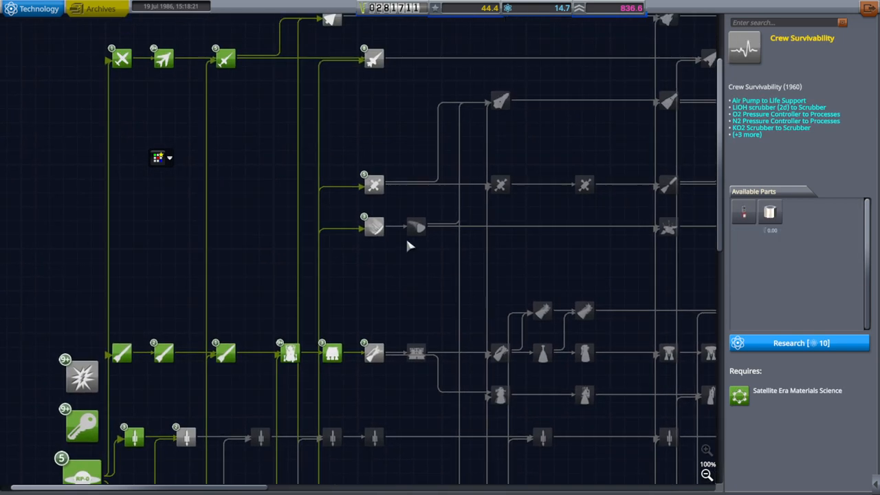
click(374, 184)
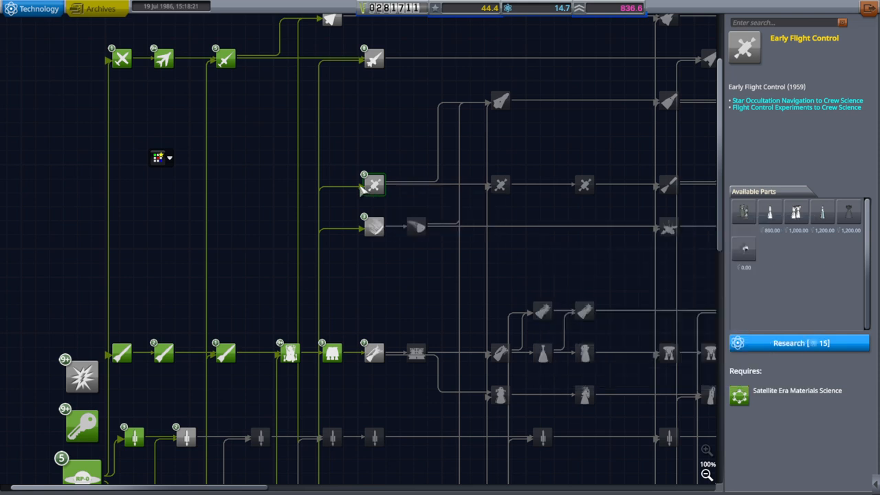
mouse_move(500, 185)
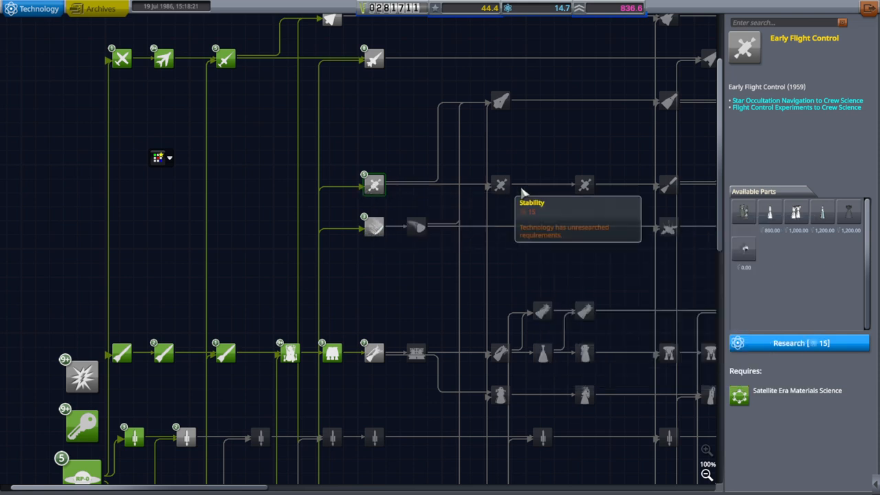
mouse_move(686, 205)
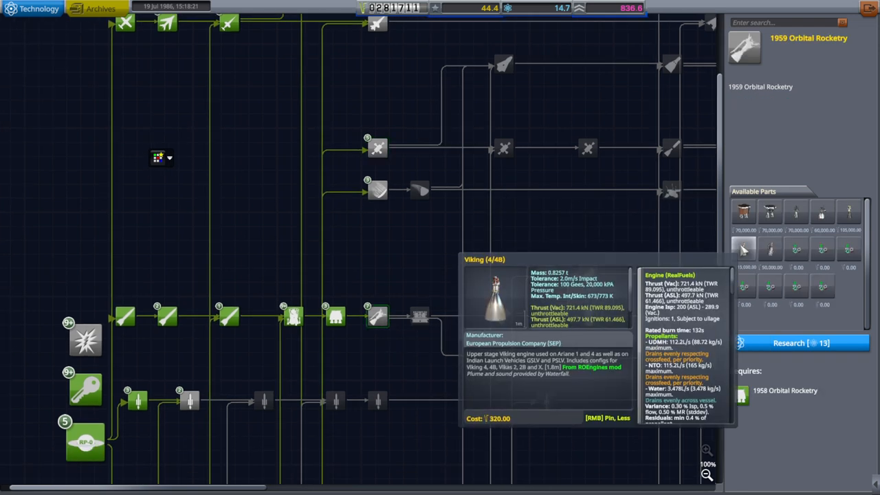
scroll(down, 3)
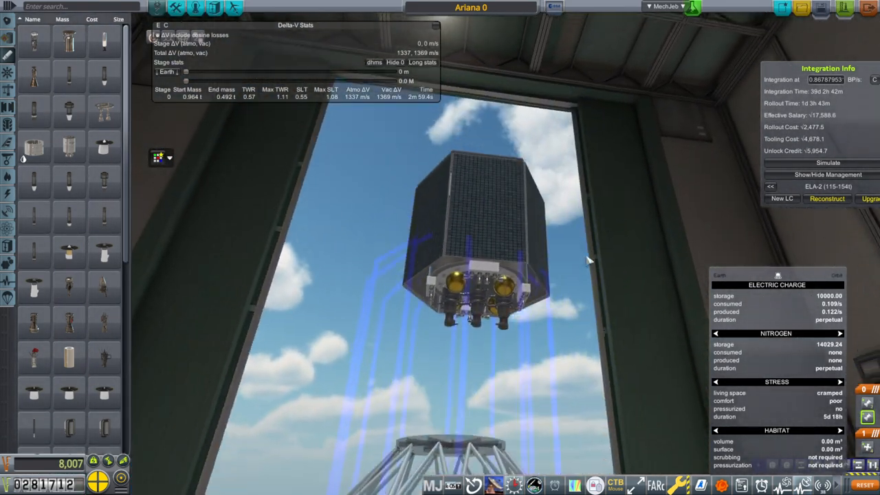
Bring up the probe engine's configuration and the Near-Earth Early Avionics settings
click(478, 302)
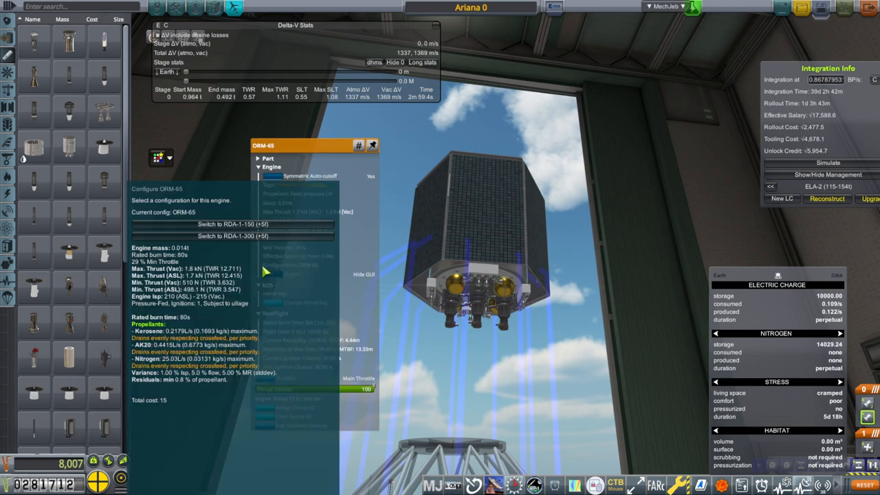
click(232, 236)
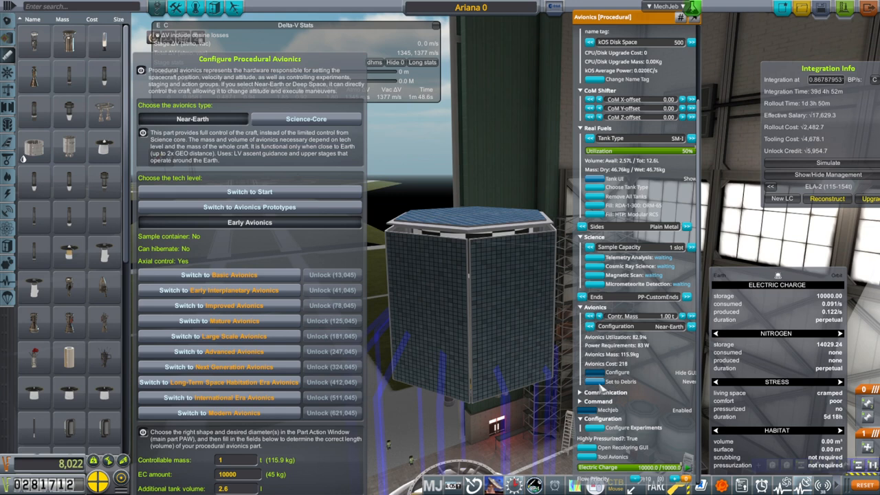
Dismiss the avionics configuration to work on the launcher stack and modular RCS
click(605, 391)
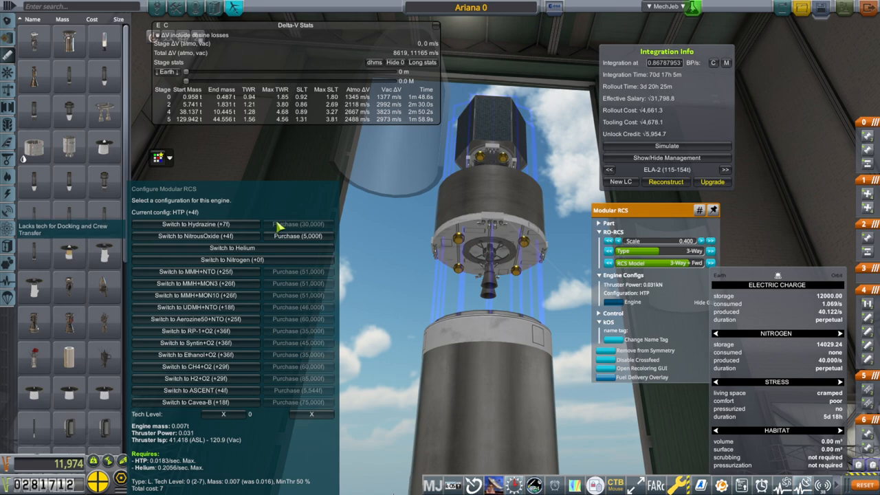
mouse_move(213, 224)
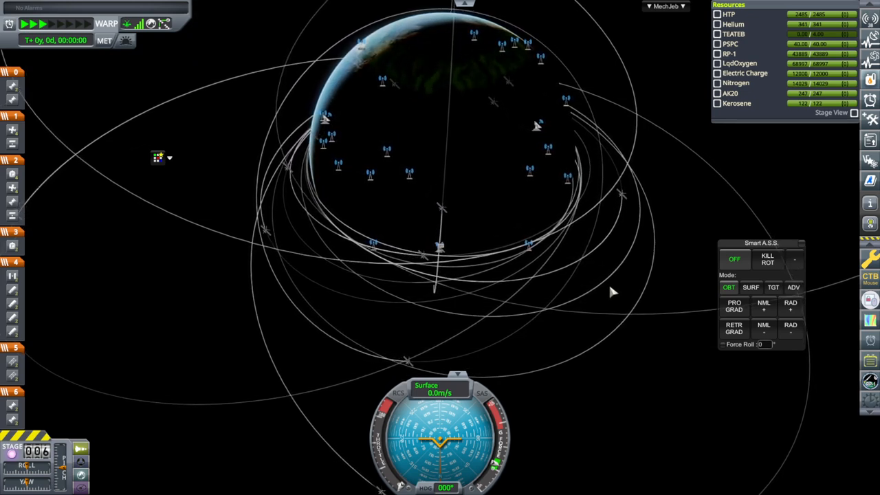
Start a fresh flight so Ariana 0 sits on the pad with the mission clock at zero
click(33, 23)
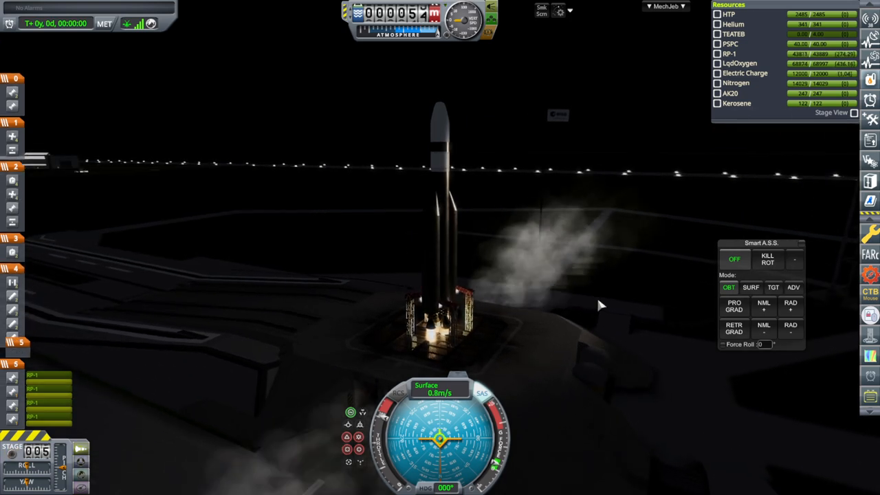
Launch Ariana 0 from the night pad and steer the ascent toward orbit with Smart A.S.S
click(751, 288)
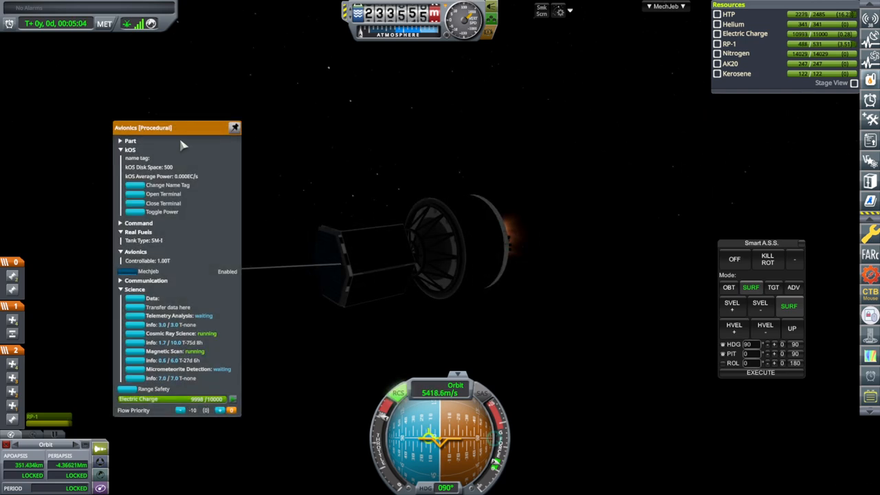
Inspect the probe's avionics and upper tank fuel while the stage keeps burning
drag(176, 126, 99, 76)
text(-10)
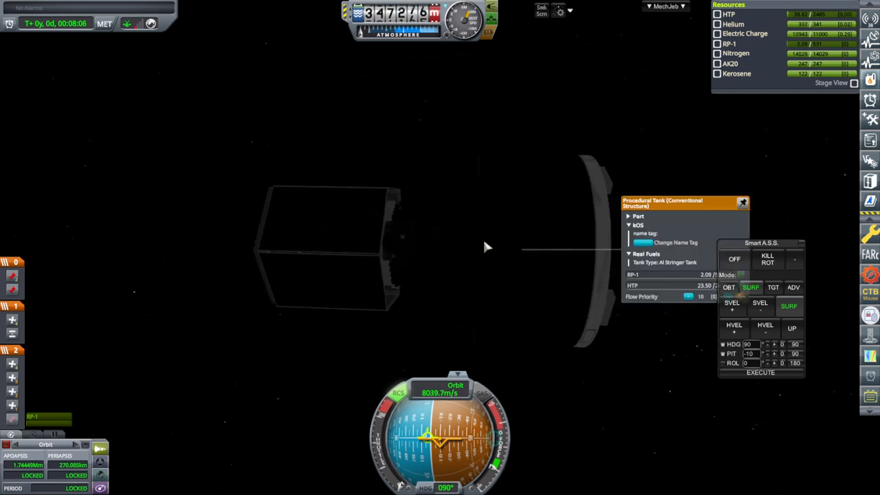
Complete the orbital burn and leave the probe coasting alone at about 8,437 m/s
click(742, 202)
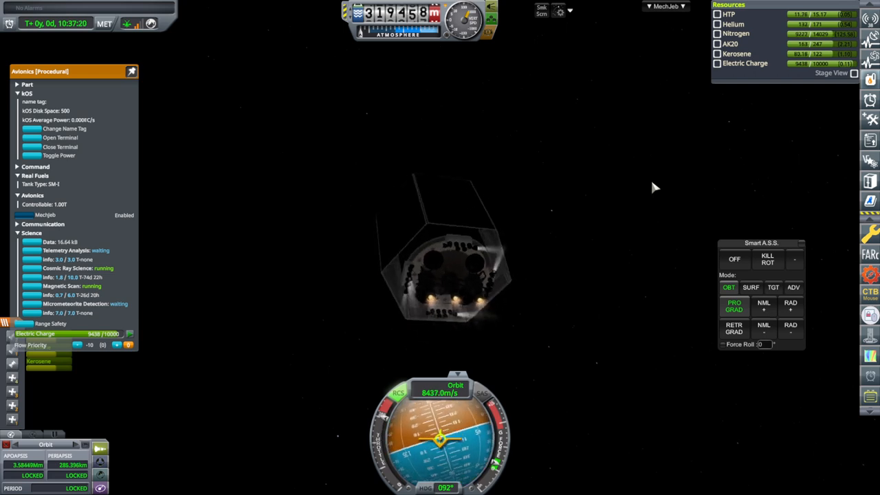
mouse_move(671, 174)
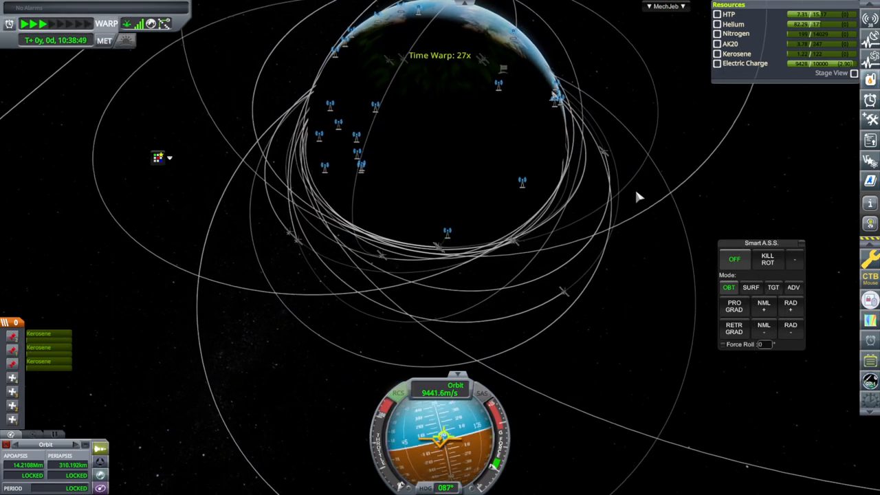
End the time warp and return to the flight camera on the probe above Earth
click(52, 22)
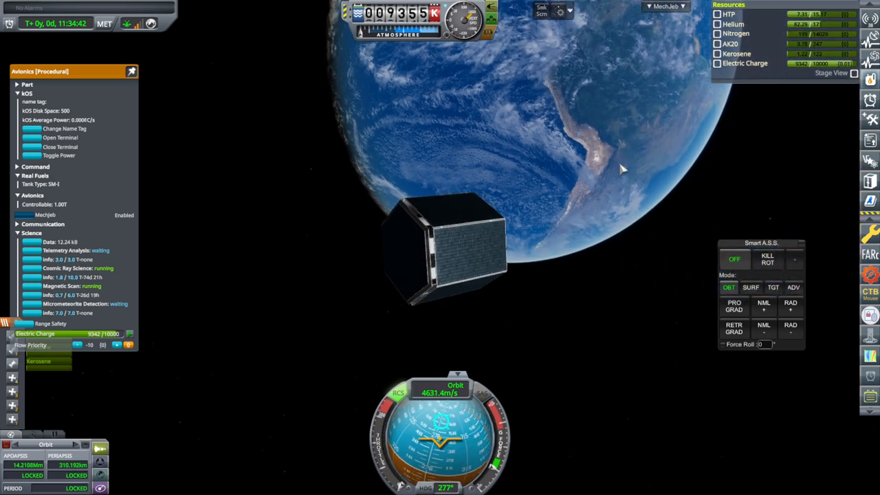
click(481, 227)
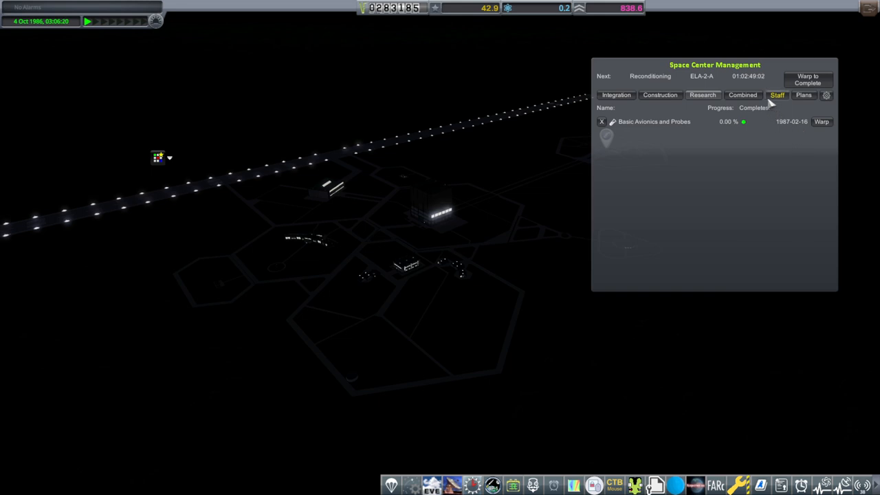
Review the construction and research queues, then bring up staffing with 440 engineers and 183 researchers
click(660, 95)
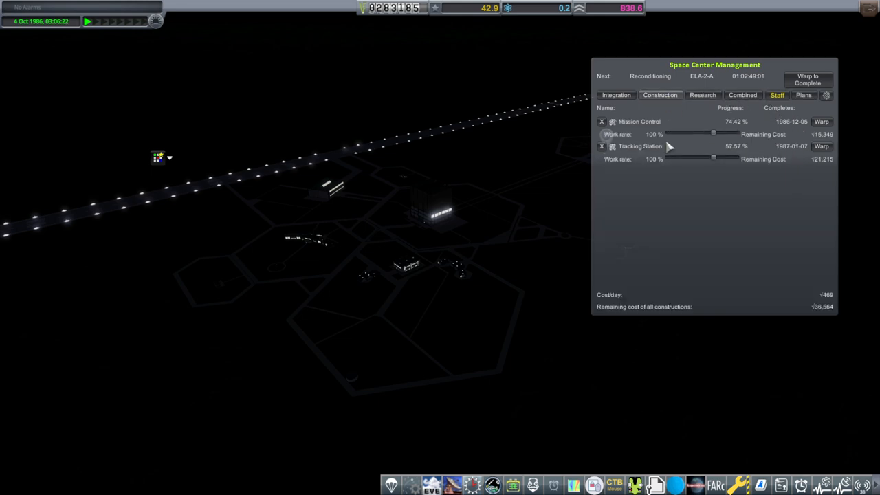
click(703, 95)
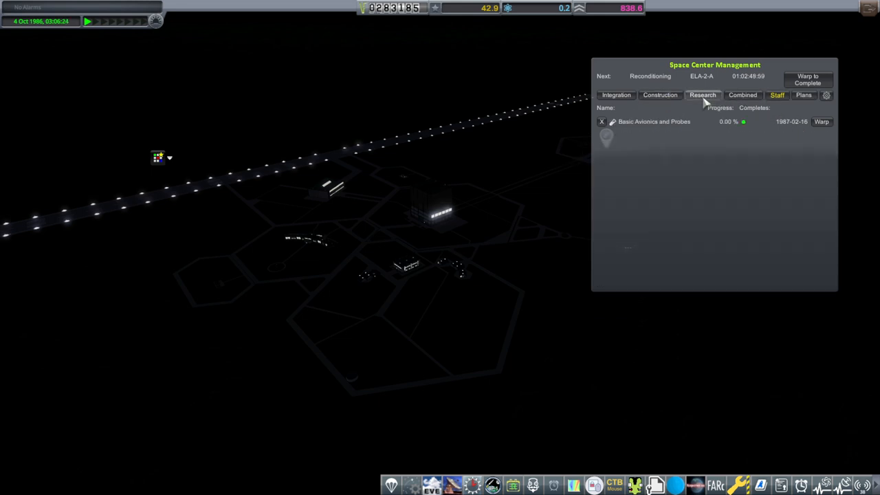
click(777, 95)
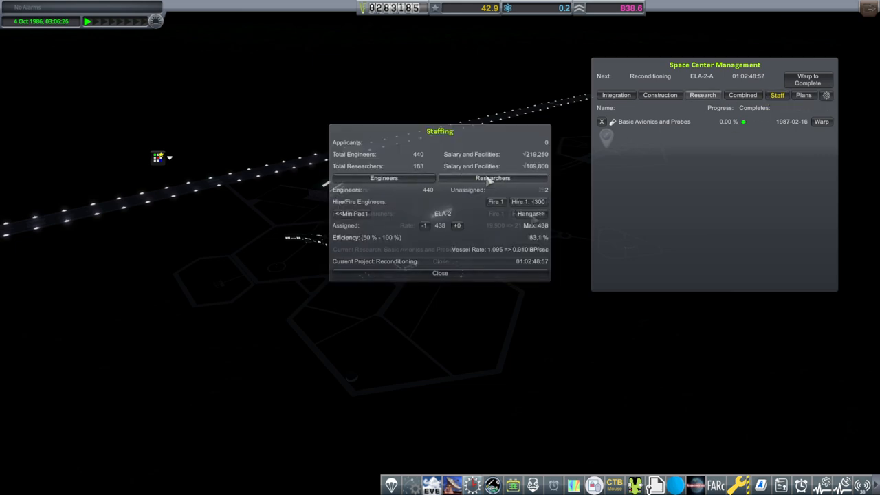
Hire researchers up to a total of 264 and go to the Program Office administration screen
click(492, 179)
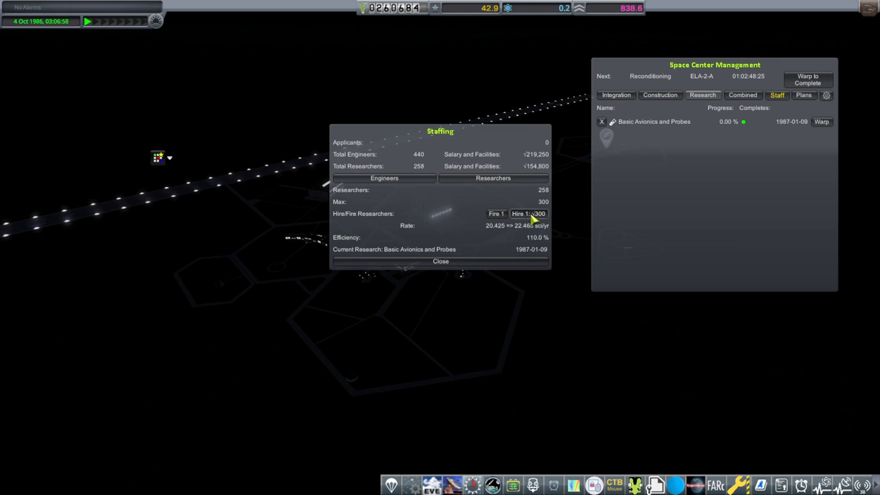
click(521, 213)
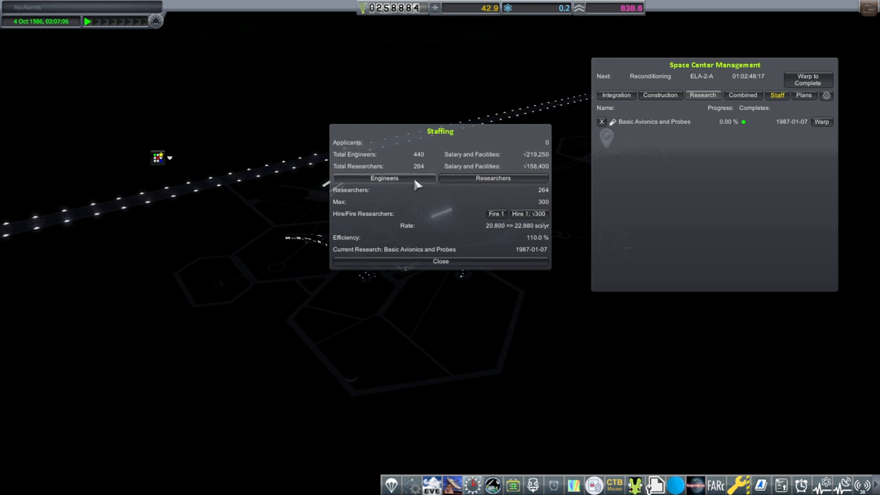
click(384, 178)
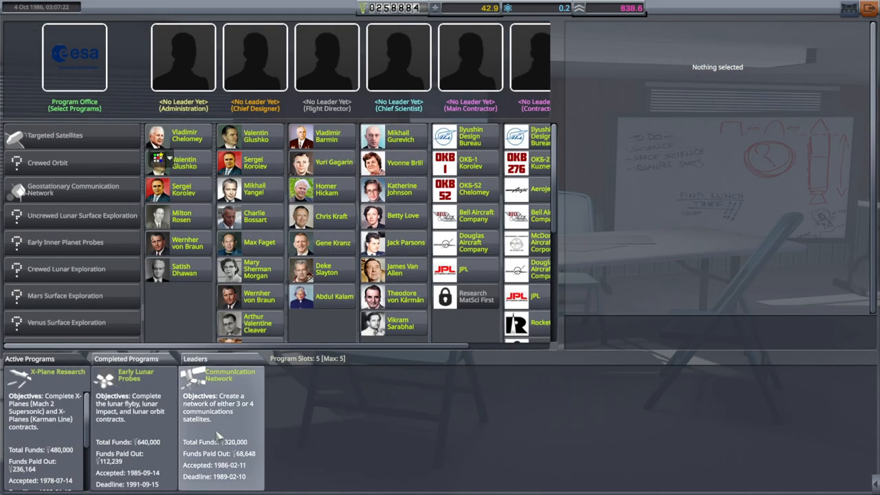
Exit Administration back to the Space Center with the construction queue listed
click(220, 374)
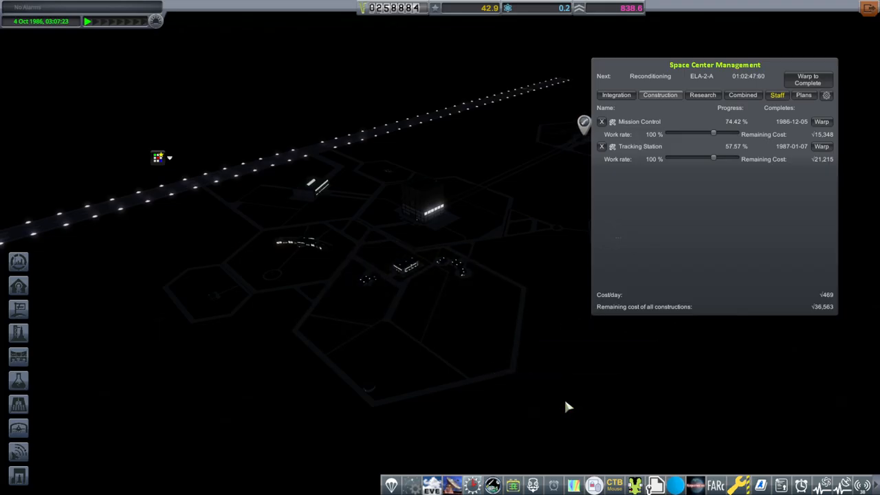
mouse_move(627, 190)
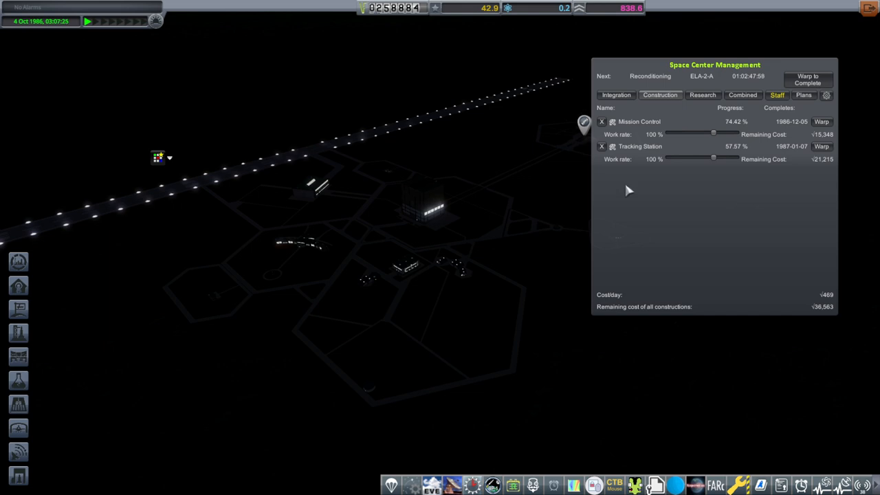
Check the vessel integration queue, then enter the hangar editor with the X-2000C loaded
click(616, 95)
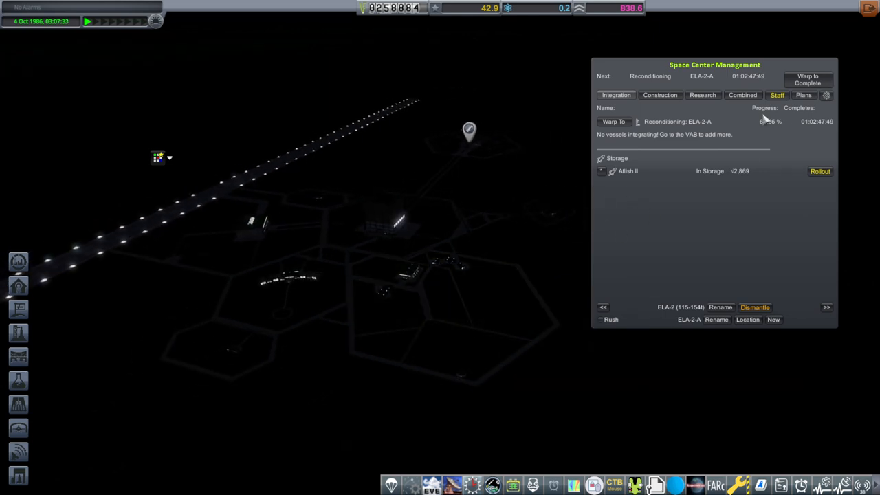
click(702, 95)
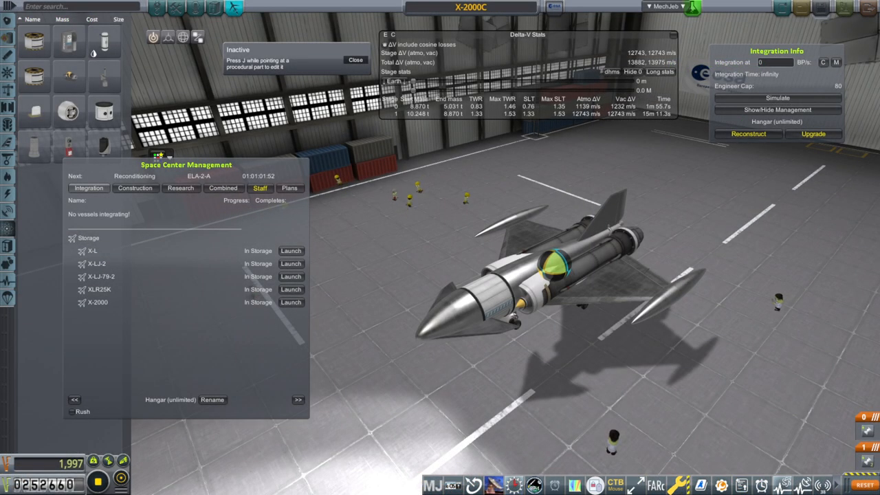
View construction projects and stored vessels, cycling through each launch site back to the hangar's planes
click(134, 187)
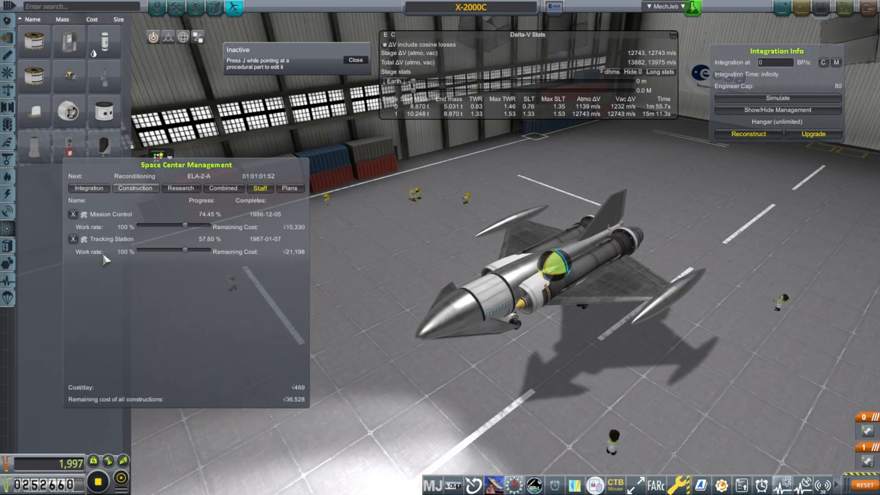
click(180, 187)
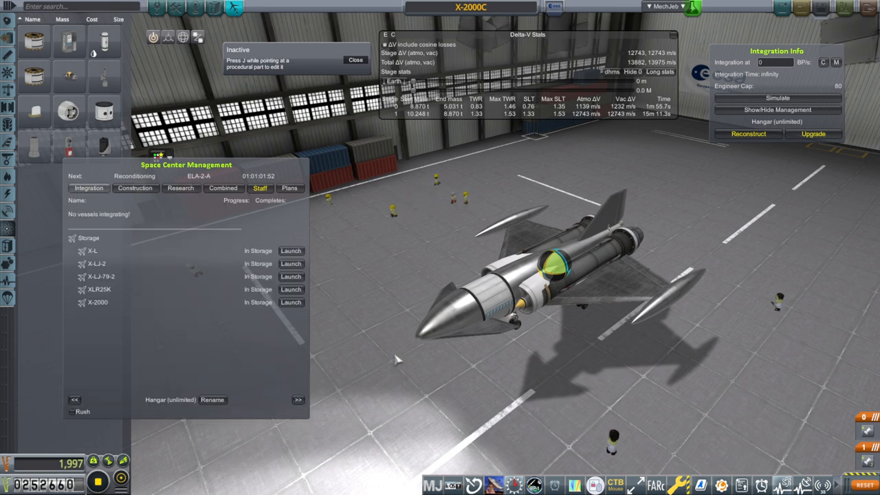
click(297, 399)
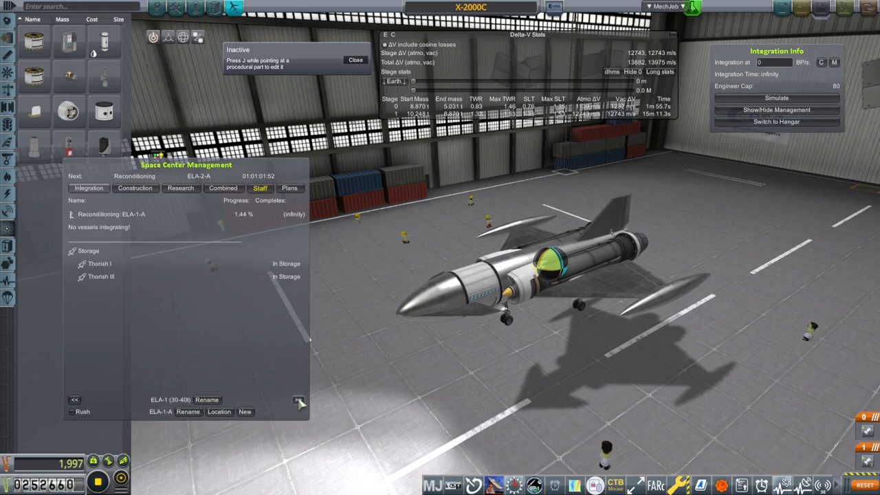
click(299, 401)
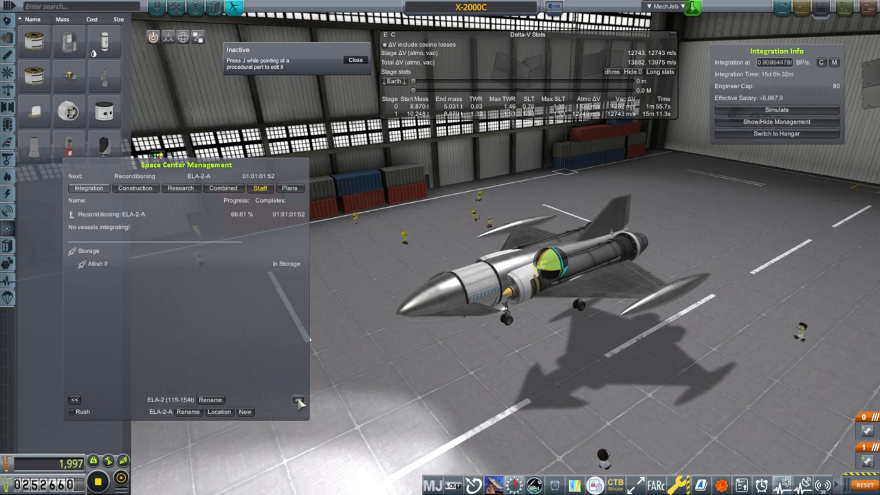
click(298, 399)
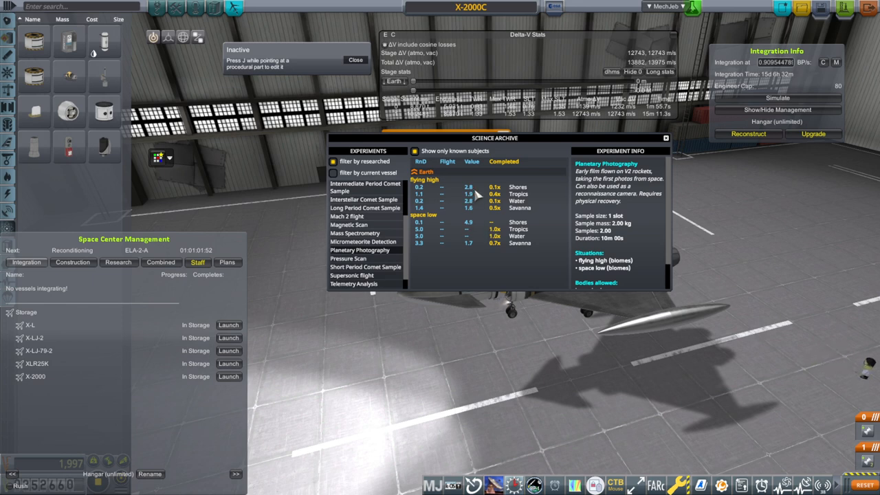
mouse_move(473, 209)
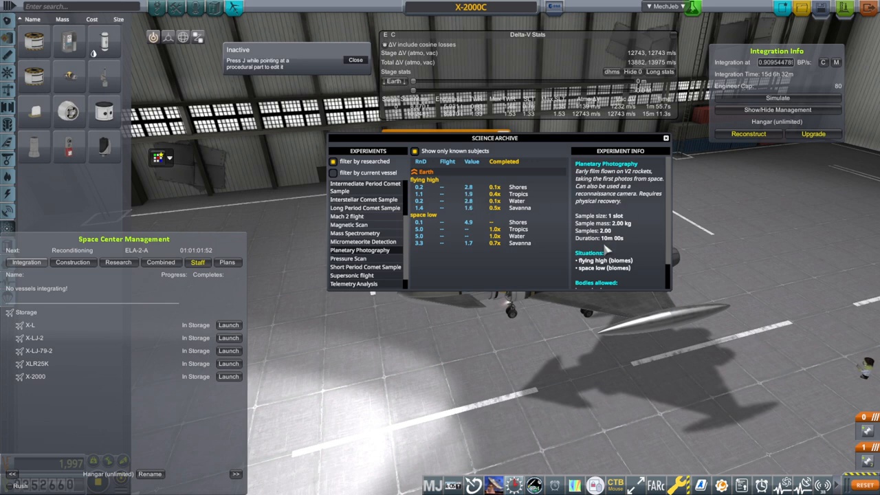
mouse_move(631, 245)
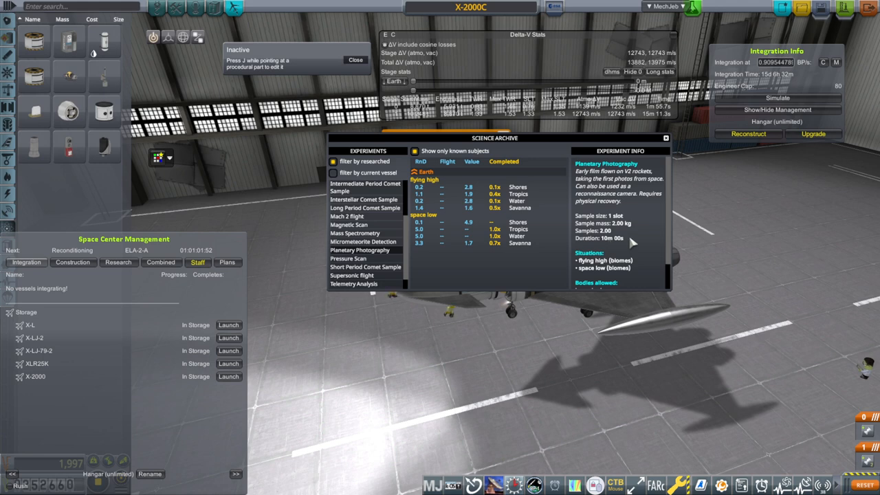
Move the Science Archive window aside to view the Planetary Photography experiment details
drag(494, 138, 275, 99)
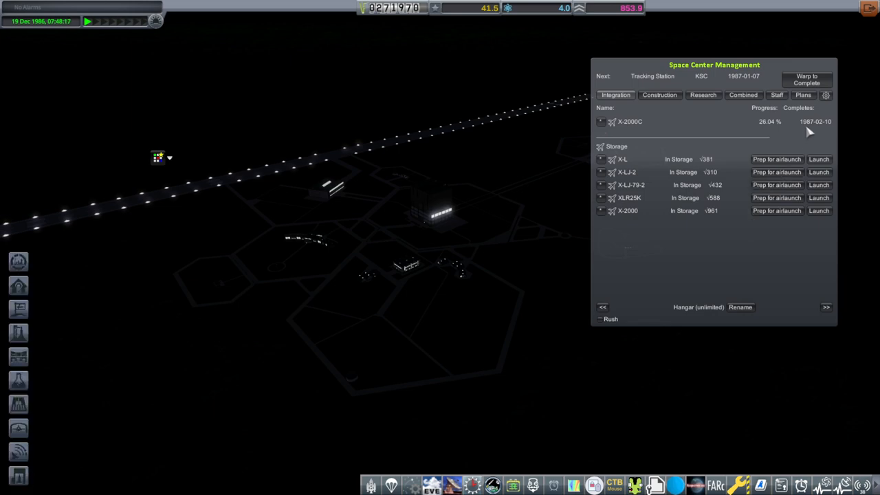
mouse_move(666, 137)
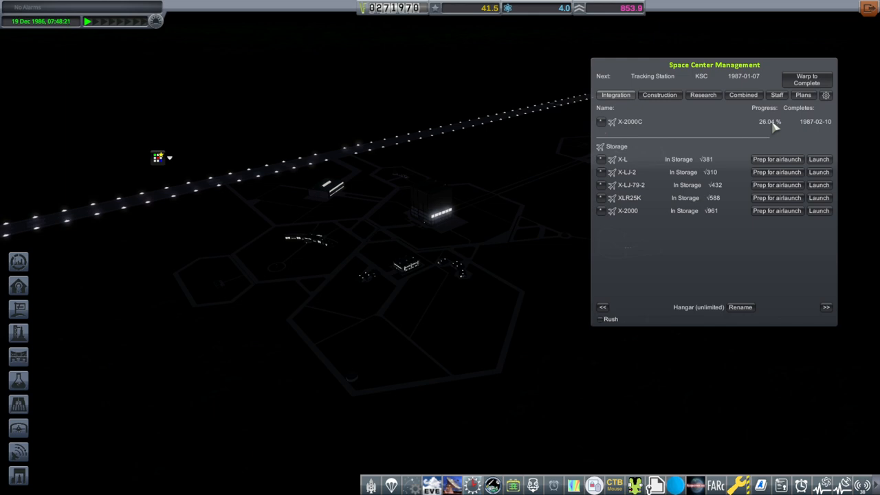
mouse_move(750, 136)
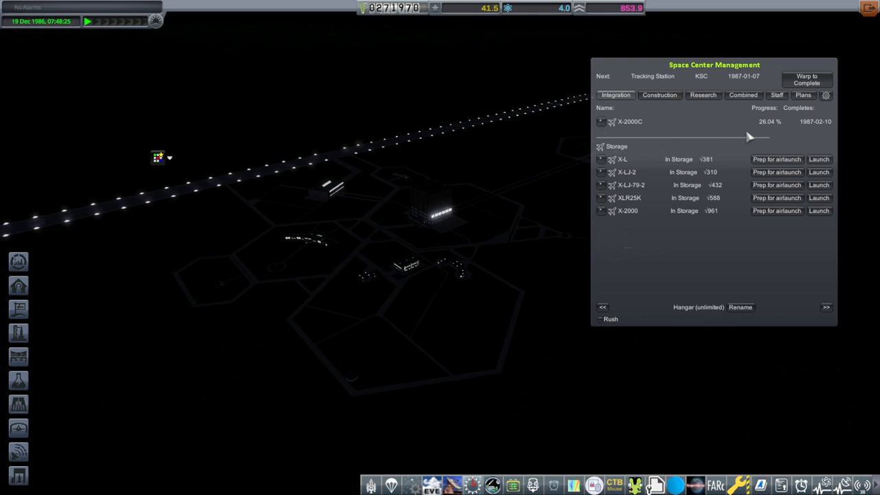
mouse_move(751, 141)
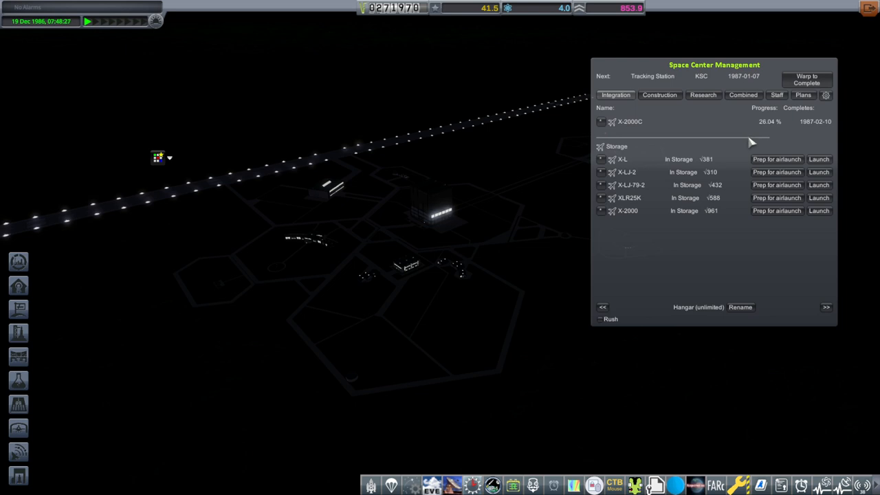
mouse_move(778, 144)
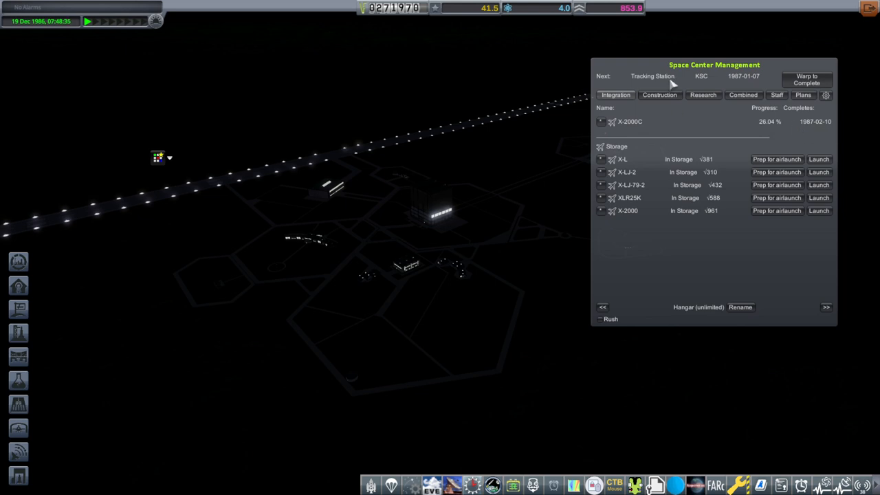
mouse_move(806, 78)
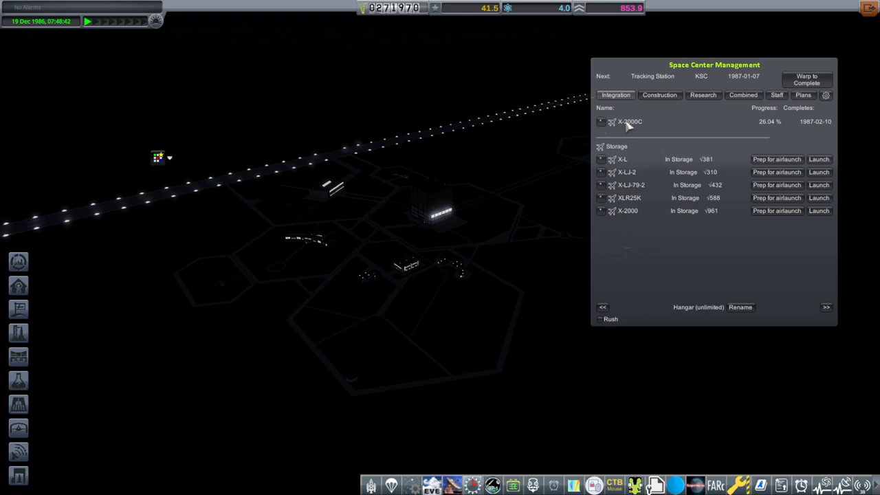
Warp to Complete so the Tracking Station upgrade finishes on 7 January 1987
click(806, 78)
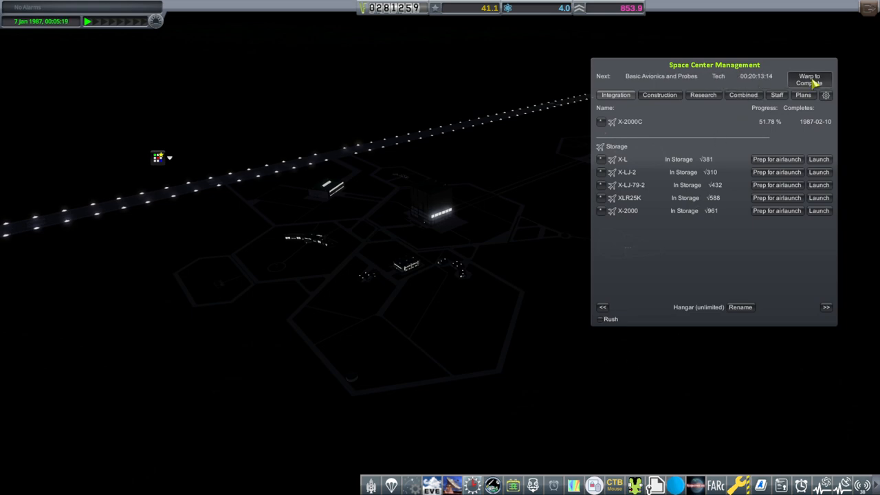
Warp until Basic Avionics and Probes research completes, then check Construction shows nothing underway
click(808, 79)
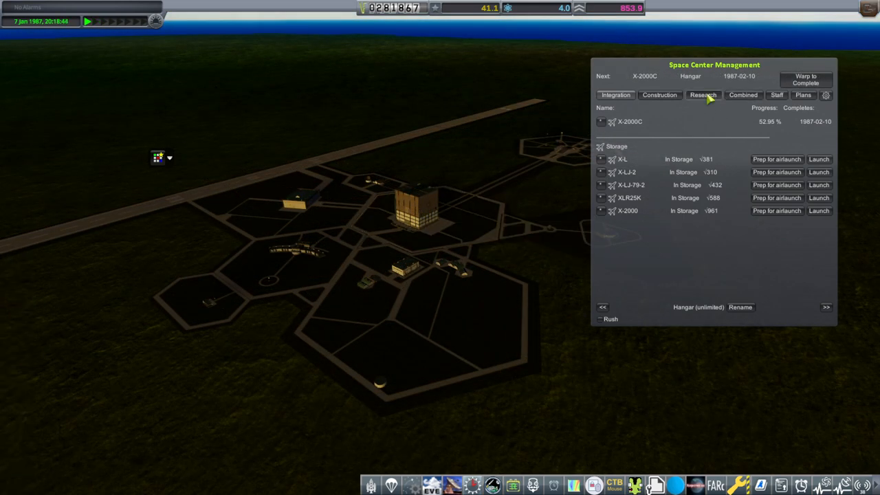
click(660, 95)
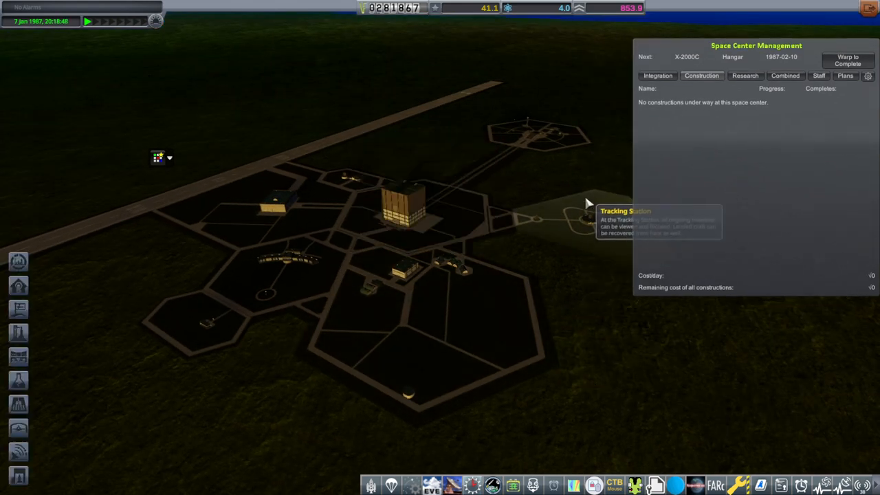
mouse_move(597, 204)
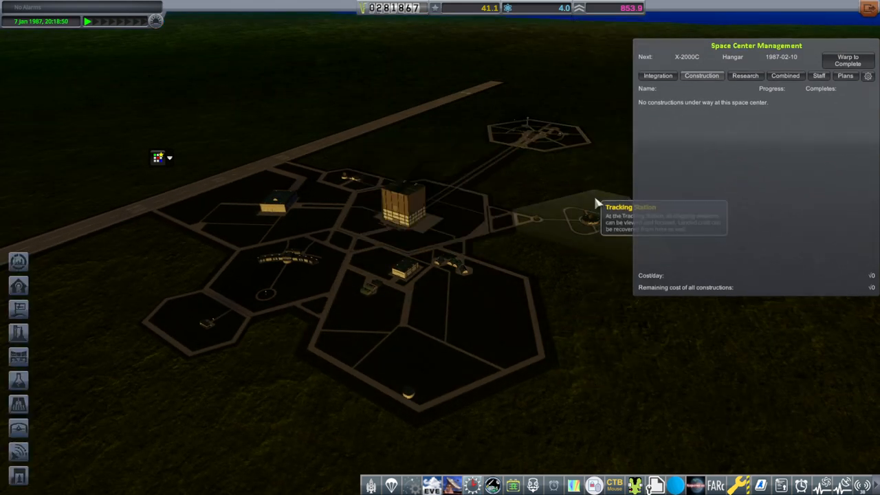